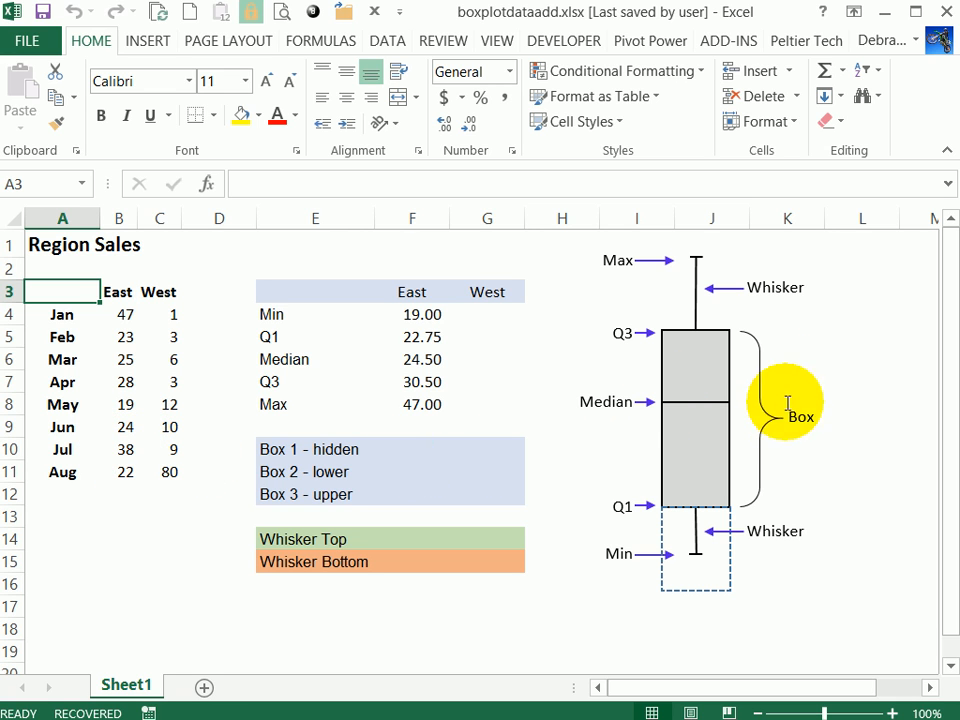
{"action": "mouse_move", "coordinate": [410, 324]}
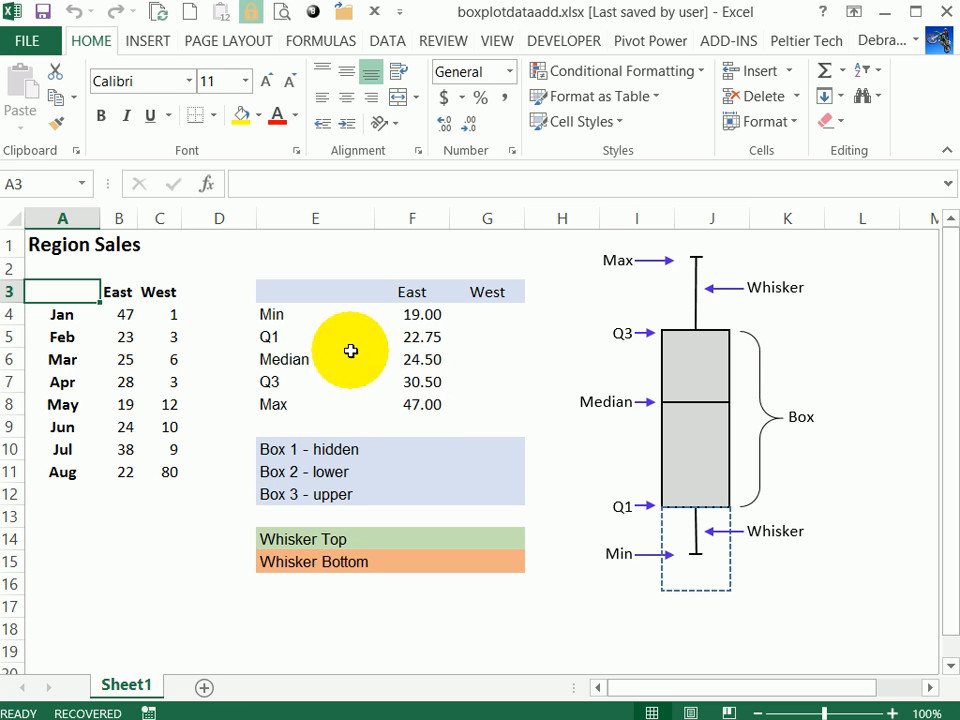
{"action": "mouse_move", "coordinate": [292, 318]}
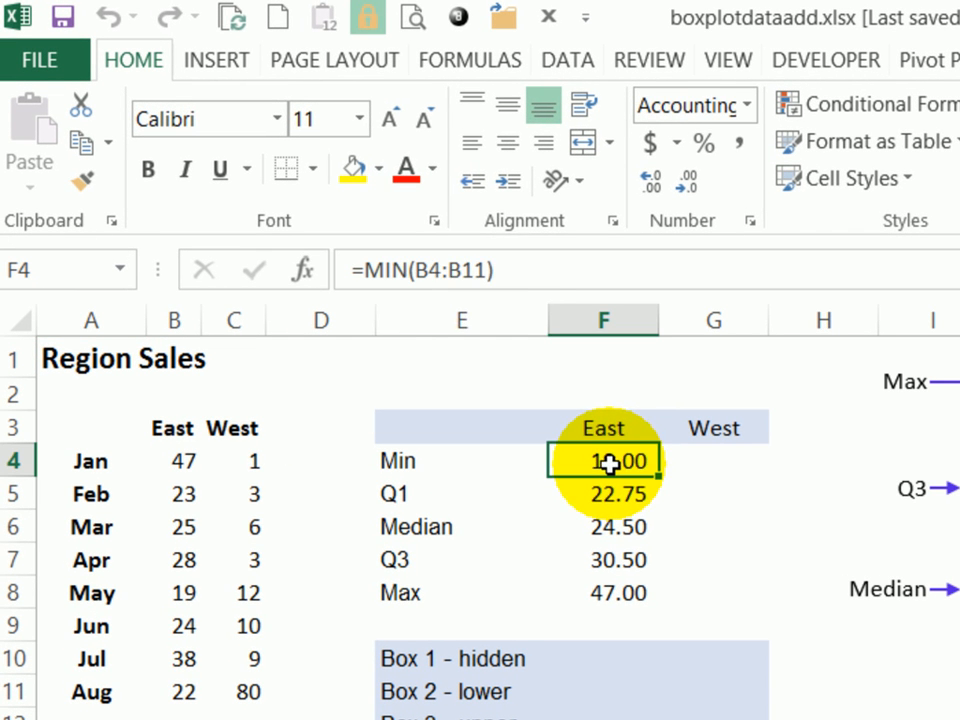
Review East's MIN and QUARTILE formulas and fill them right so West shows Min 1, Q1 3, Median 7.5, Q3 10.5, Max 80
{"action": "double_click", "coordinate": [604, 460]}
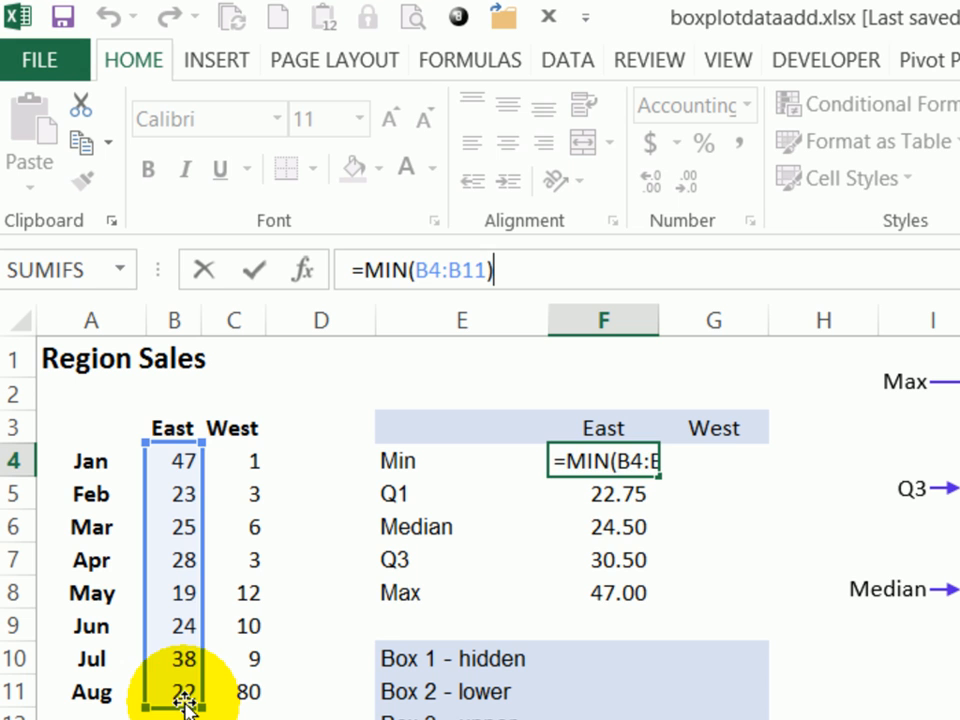
{"action": "key", "text": "Return"}
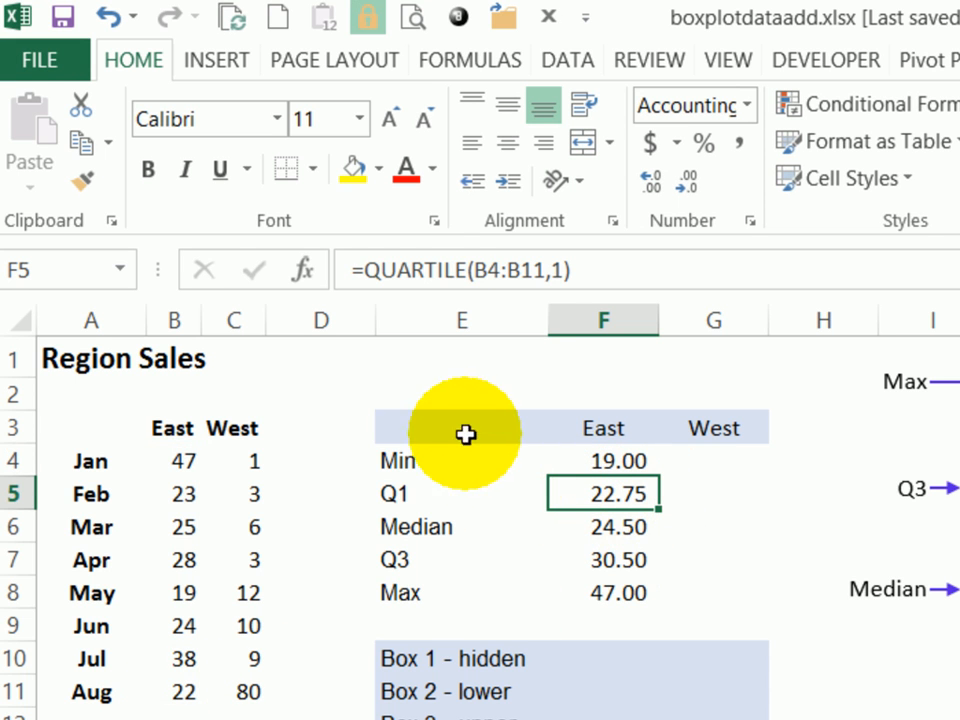
{"action": "mouse_move", "coordinate": [538, 270]}
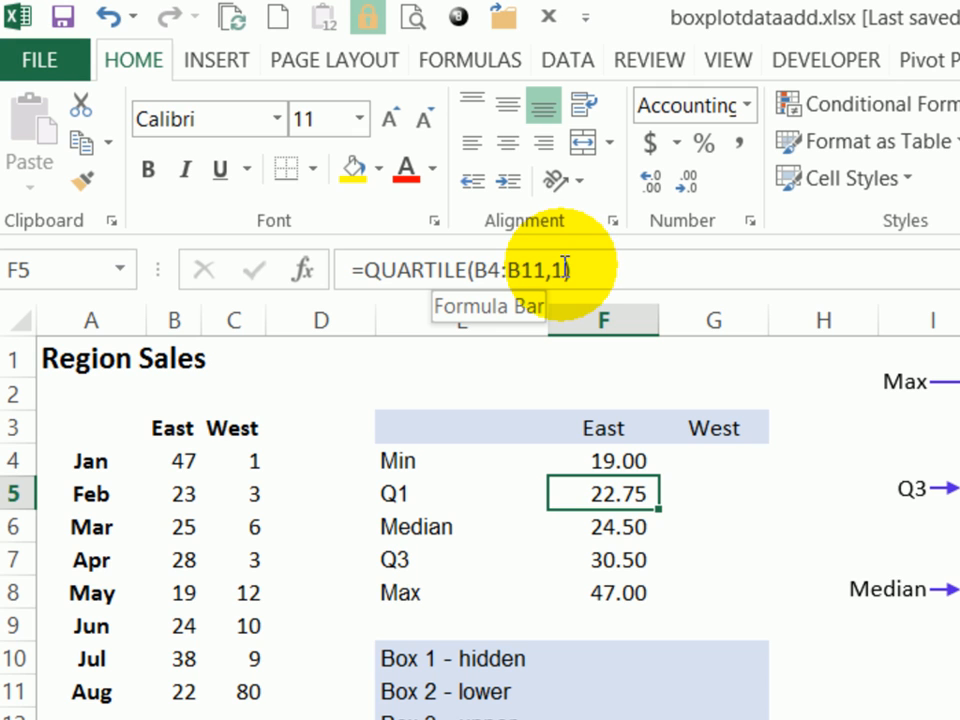
{"action": "left_click", "coordinate": [604, 526]}
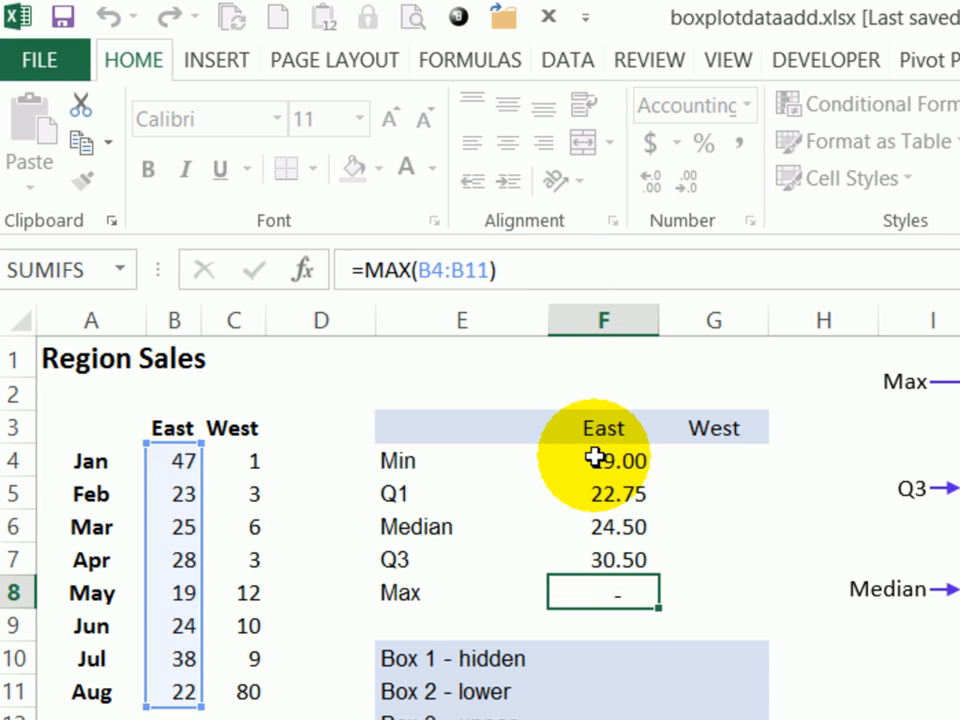
{"action": "left_click_drag", "start_coordinate": [604, 458], "coordinate": [604, 592]}
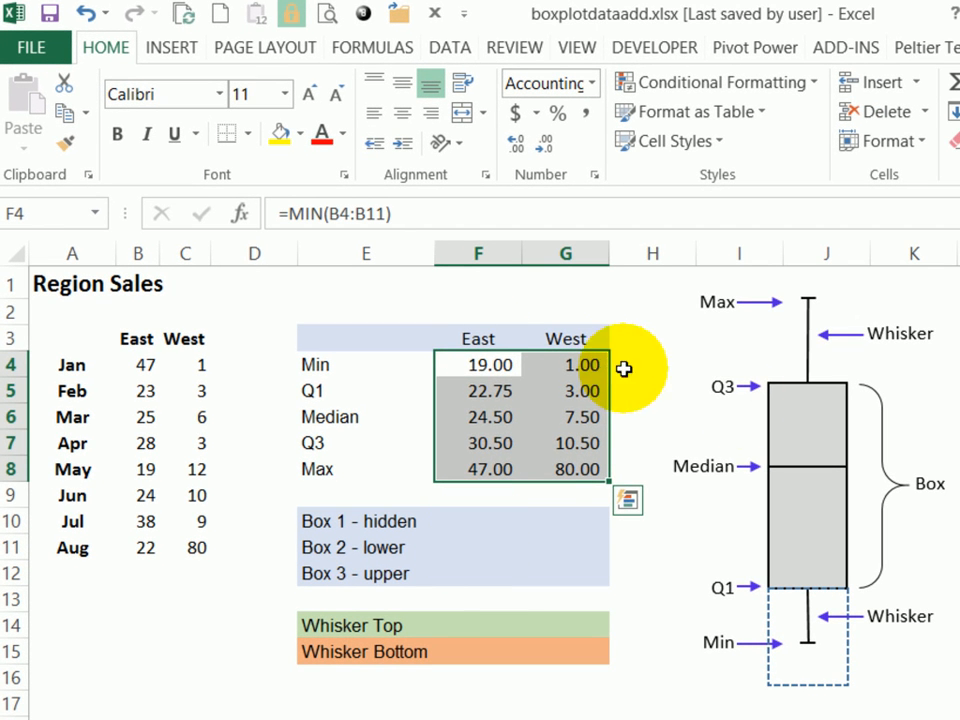
{"action": "mouse_move", "coordinate": [796, 544]}
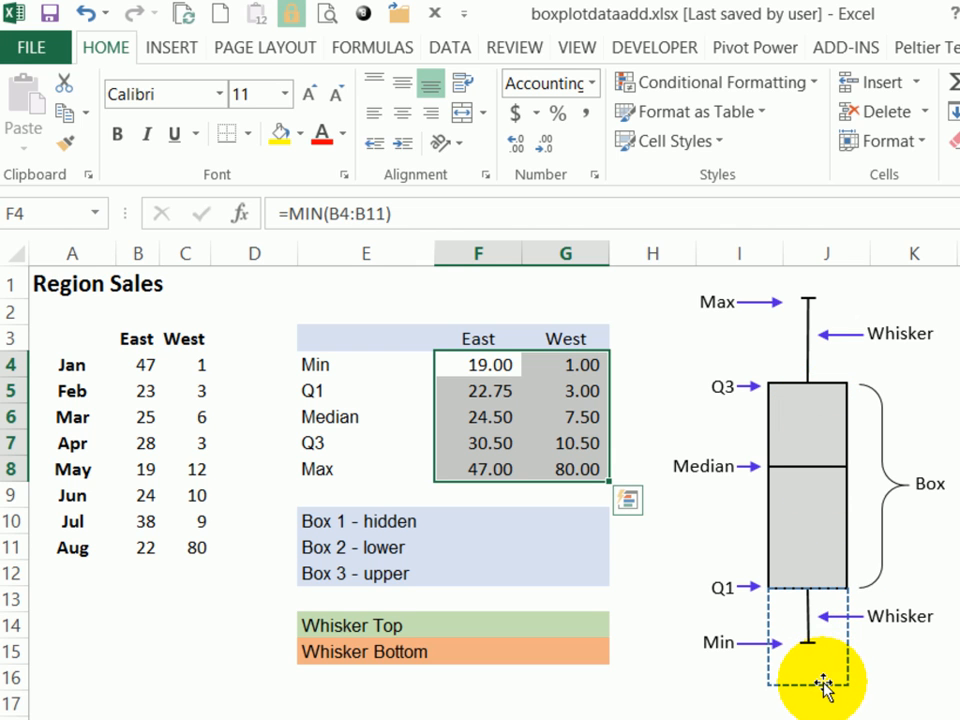
{"action": "mouse_move", "coordinate": [796, 584]}
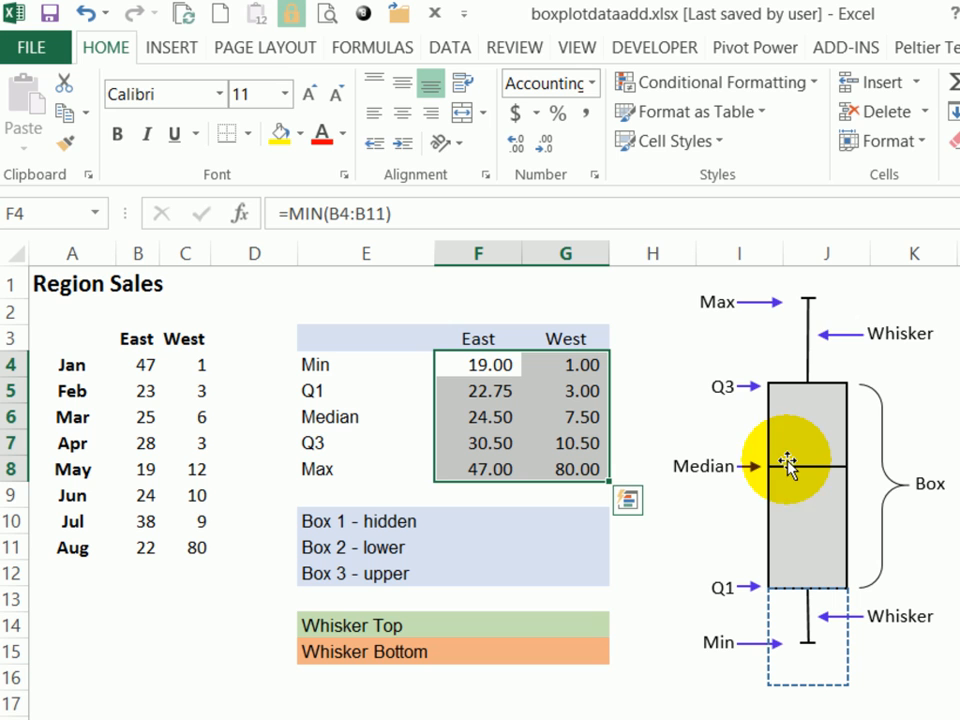
{"action": "mouse_move", "coordinate": [784, 390]}
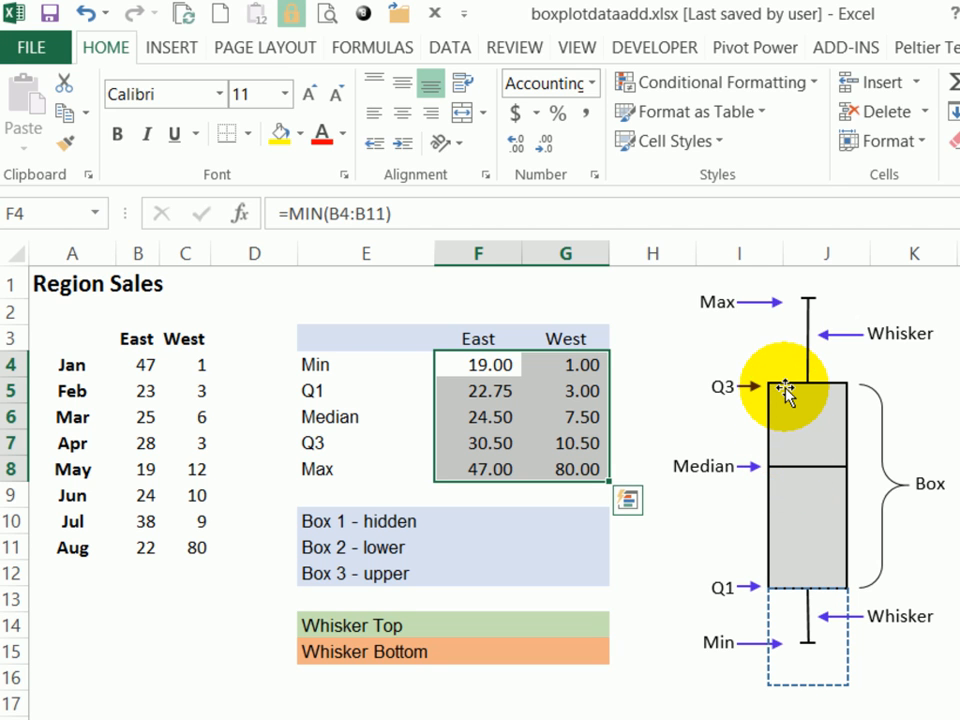
{"action": "mouse_move", "coordinate": [810, 296]}
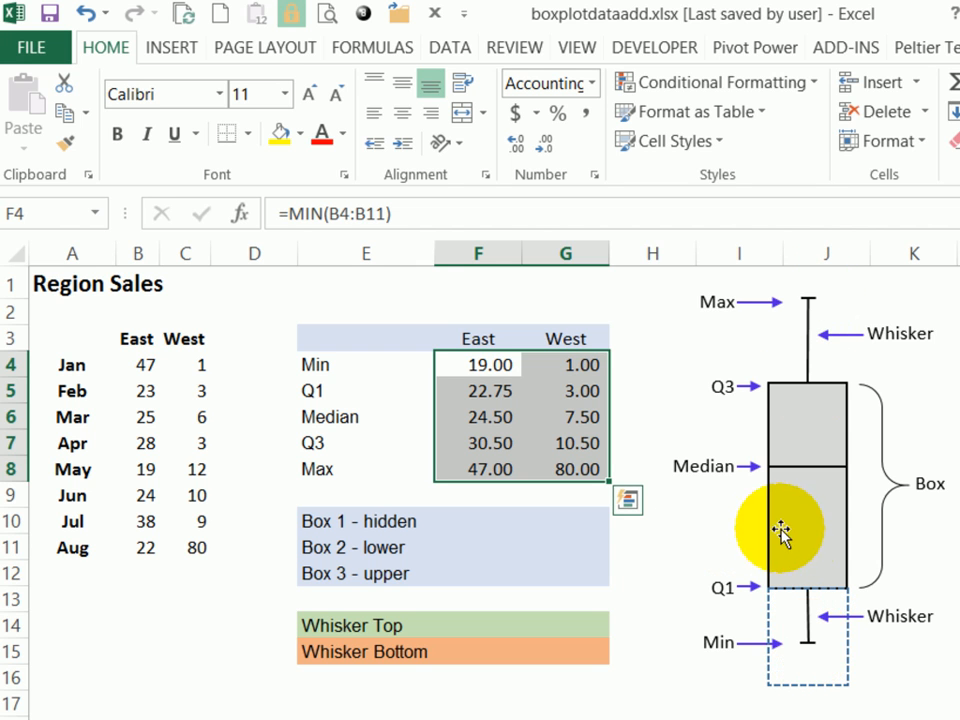
{"action": "mouse_move", "coordinate": [810, 584]}
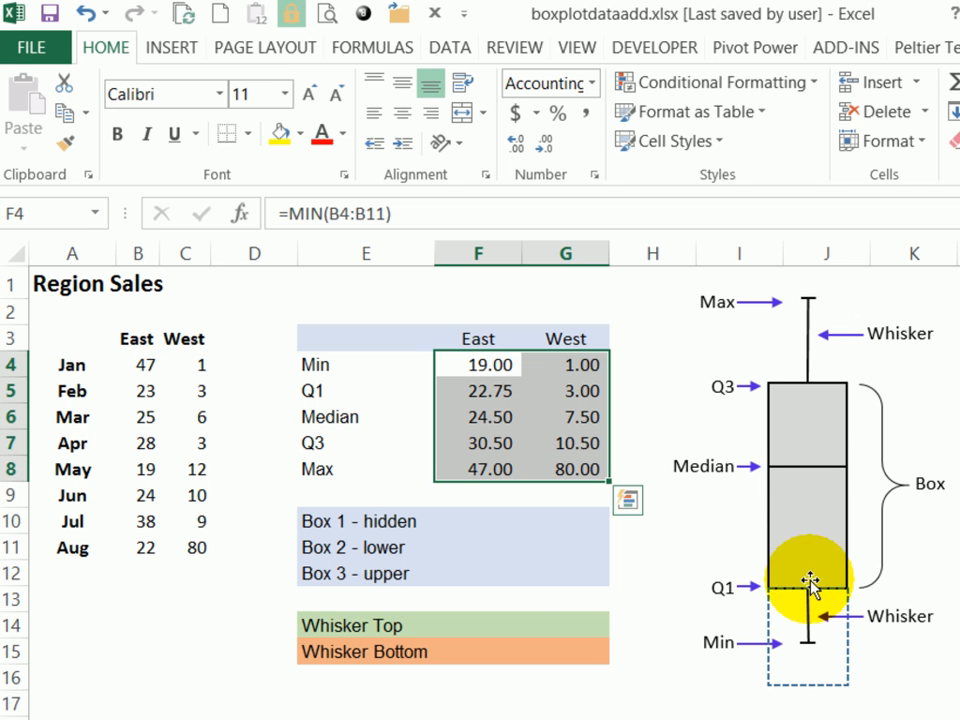
{"action": "left_click", "coordinate": [478, 520]}
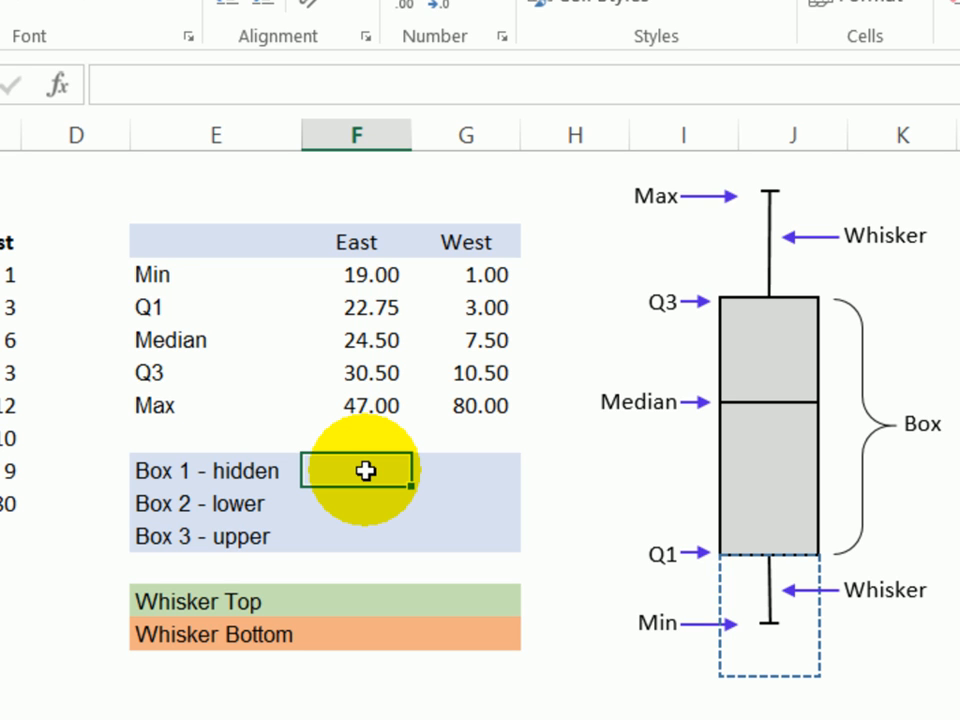
Enter East's hidden box as =F5 (Q1) and lower box as =F6-F5 (Median minus Q1)
{"action": "type", "text": "="}
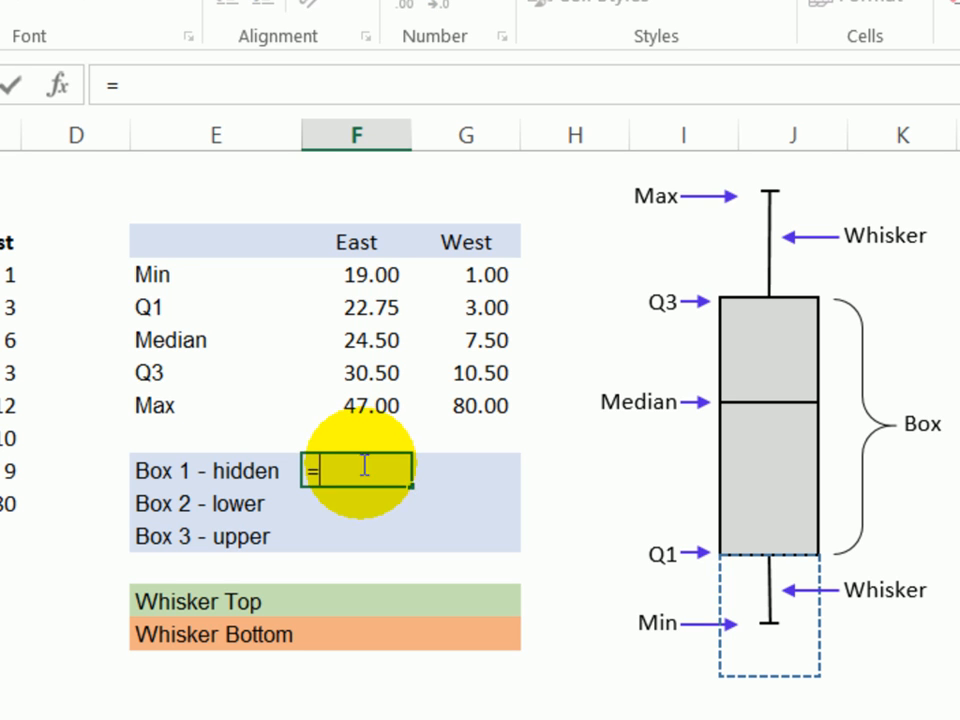
{"action": "left_click", "coordinate": [370, 308]}
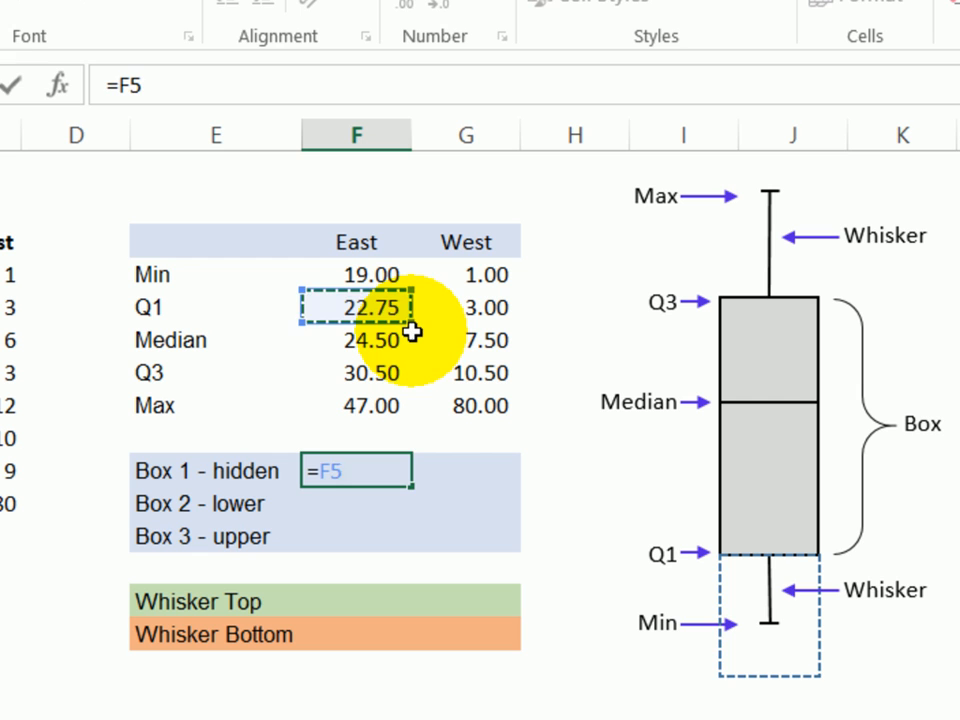
{"action": "key", "text": "Return"}
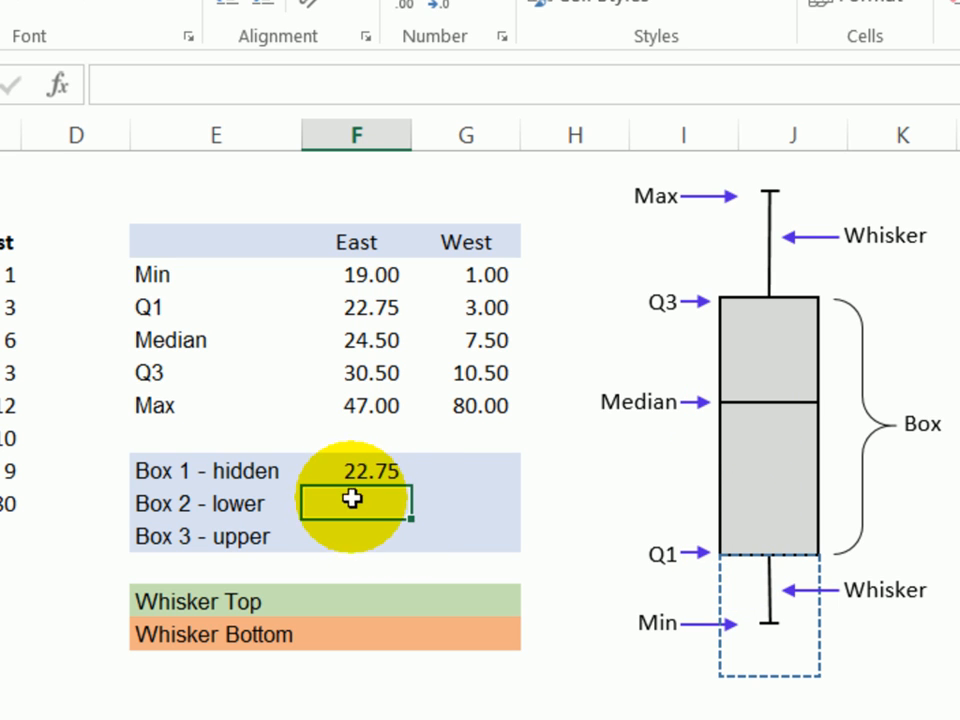
{"action": "type", "text": "="}
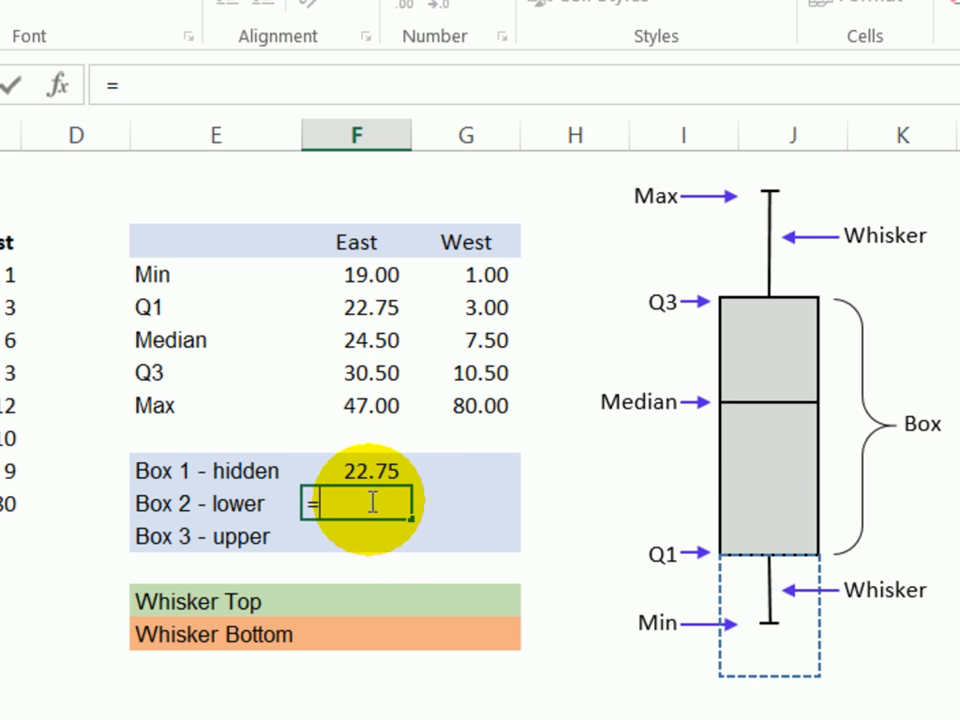
{"action": "left_click", "coordinate": [356, 340]}
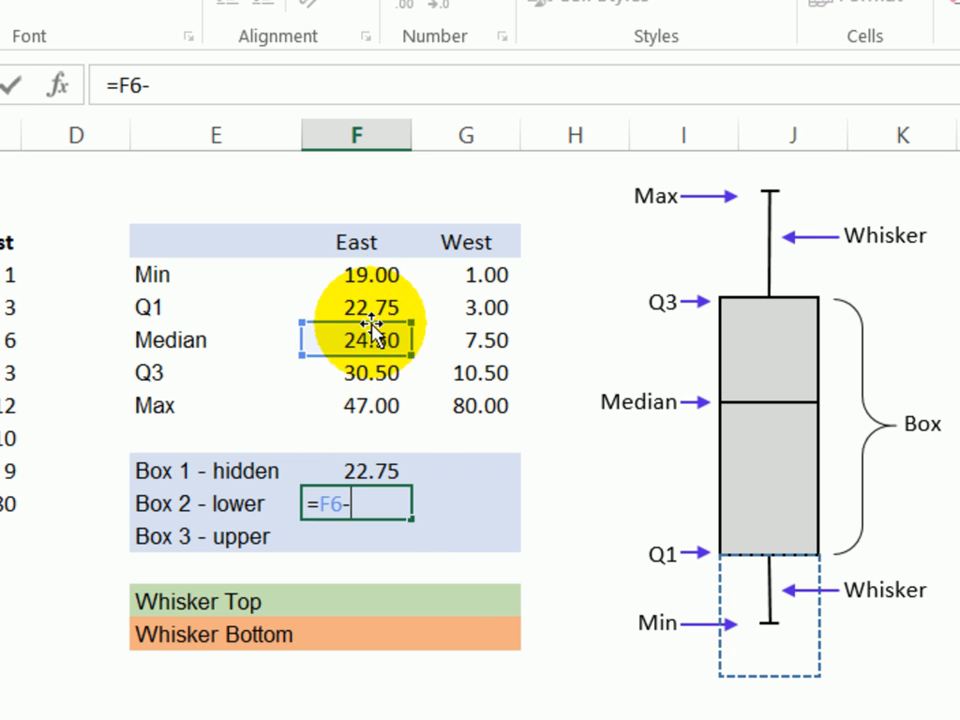
{"action": "key", "text": "Return"}
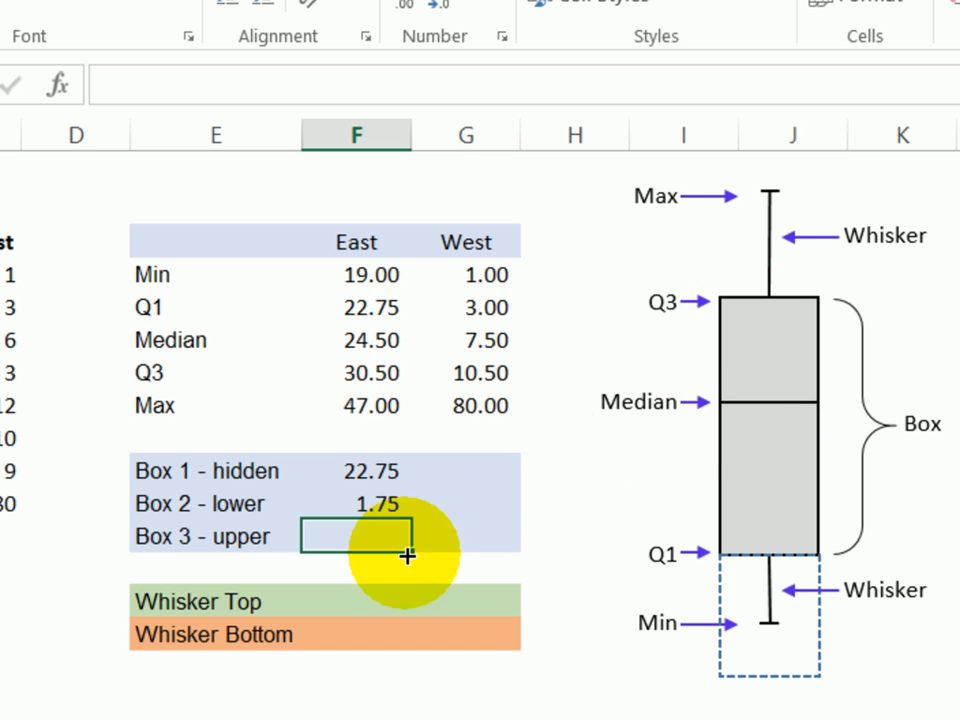
Enter East's upper box as =F7-F6 (Q3 minus Median), giving 22.75, 1.75, 6.00
{"action": "type", "text": "="}
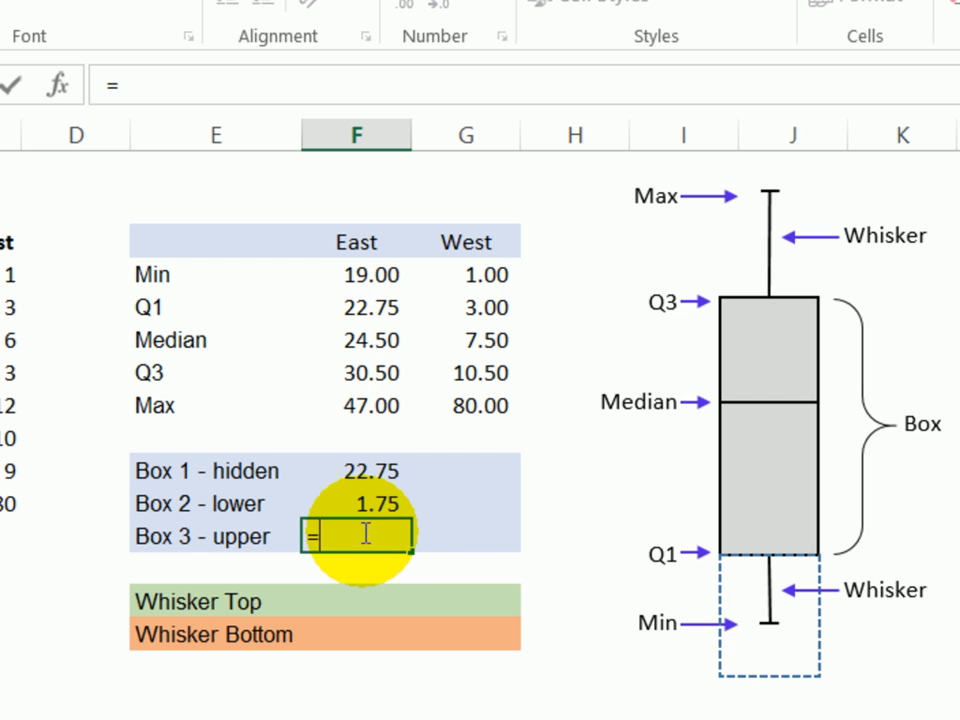
{"action": "left_click", "coordinate": [356, 372]}
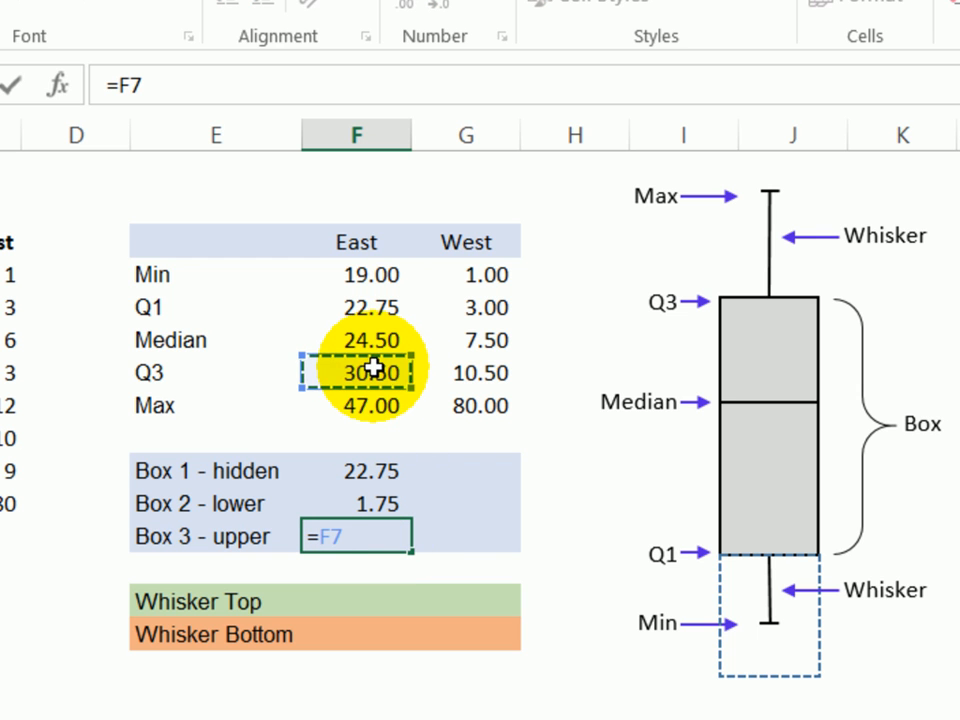
{"action": "key", "text": "Return"}
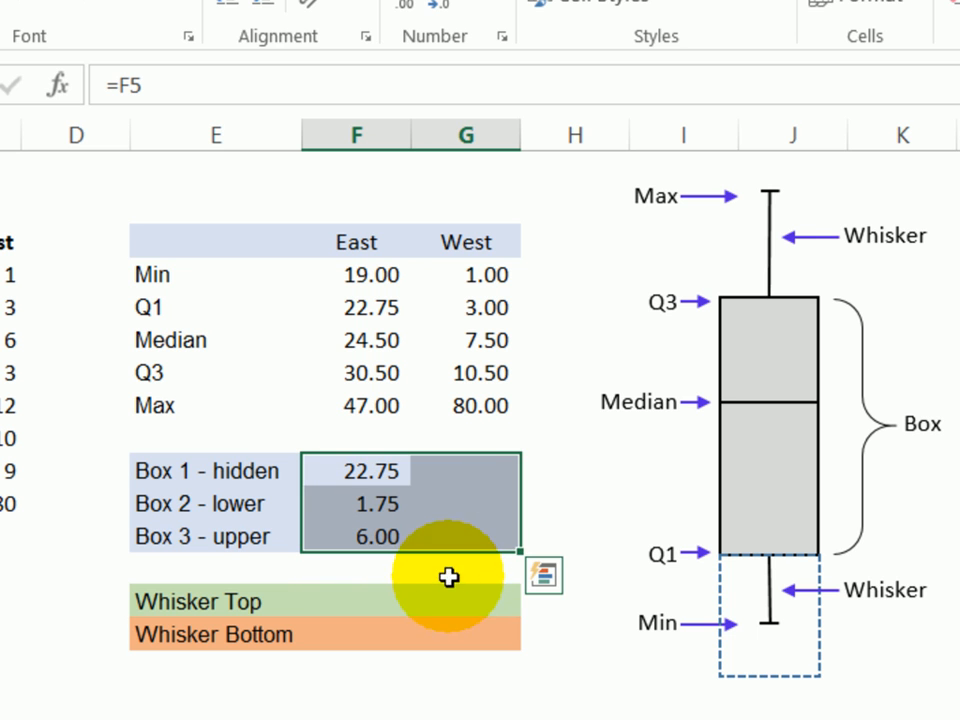
{"action": "left_click", "coordinate": [356, 600]}
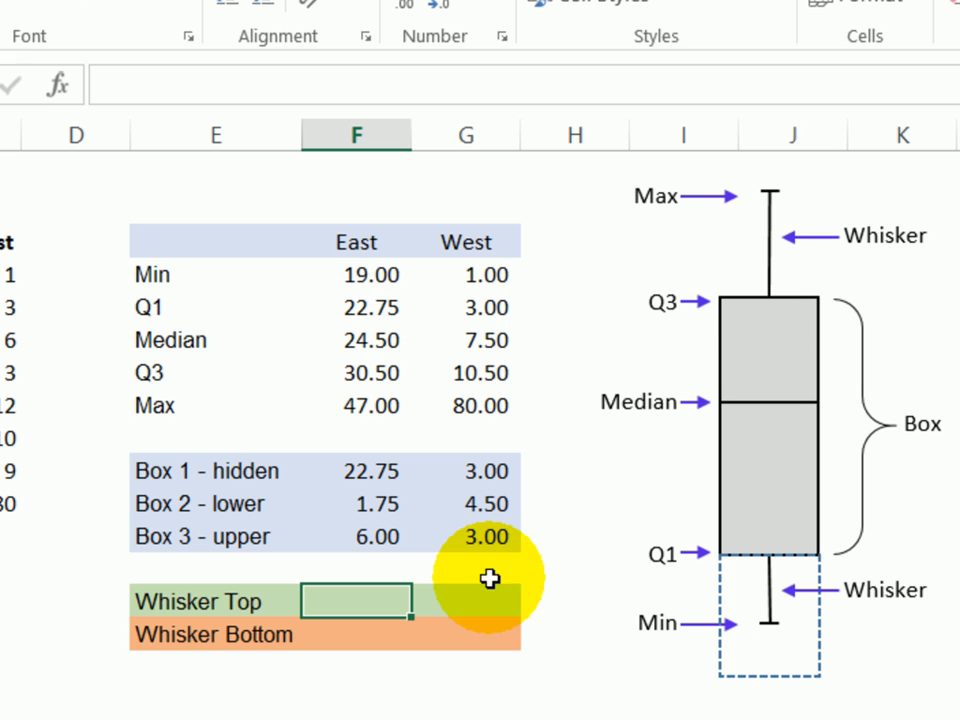
{"action": "mouse_move", "coordinate": [770, 290]}
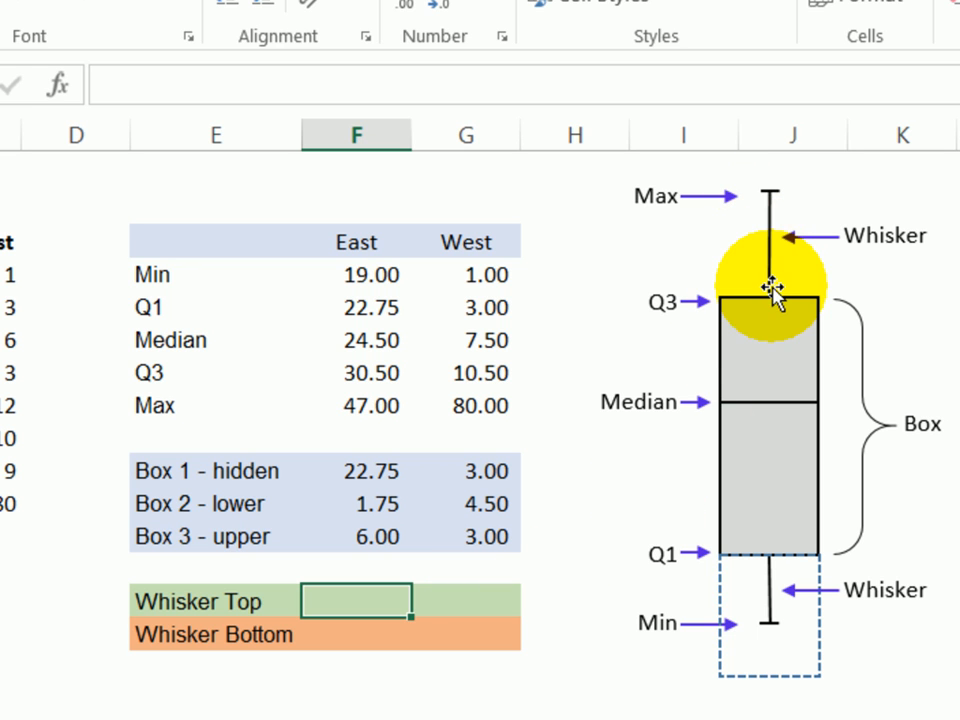
{"action": "mouse_move", "coordinate": [724, 200]}
{"action": "type", "text": "=F8-"}
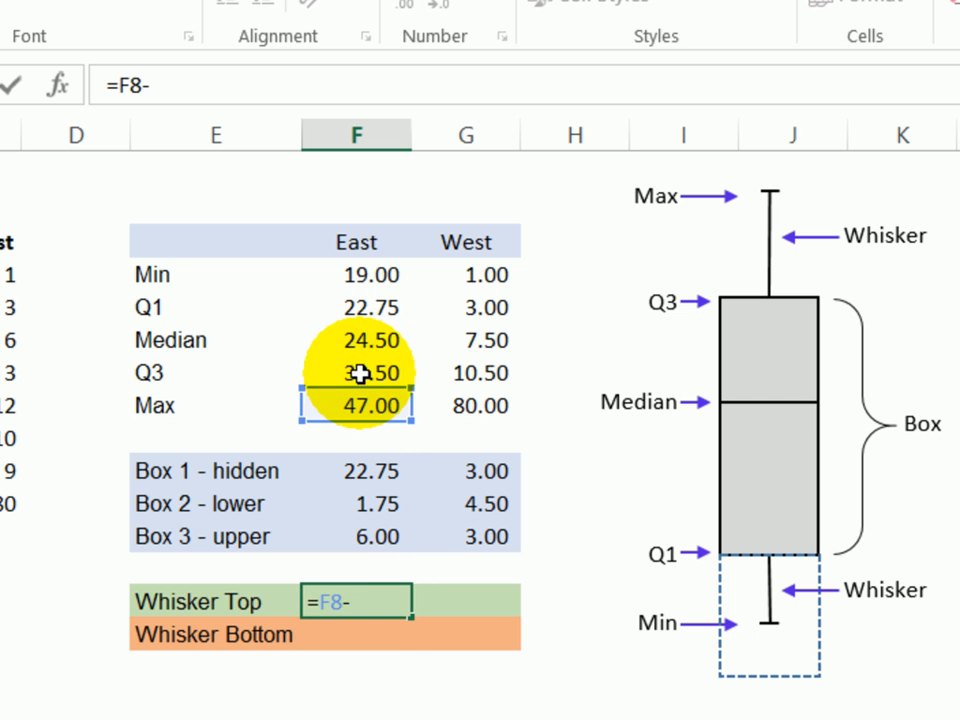
Confirm East's Whisker Top as =F8-F7 and begin the Whisker Bottom formula =F5-F4
{"action": "key", "text": "Return"}
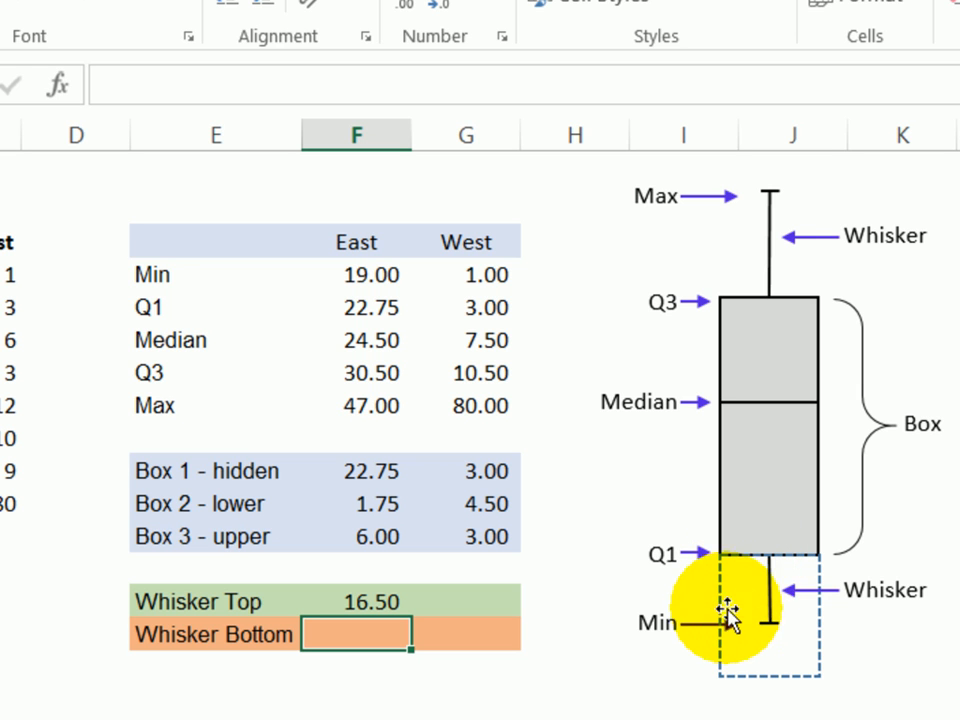
{"action": "type", "text": "=F8-F7"}
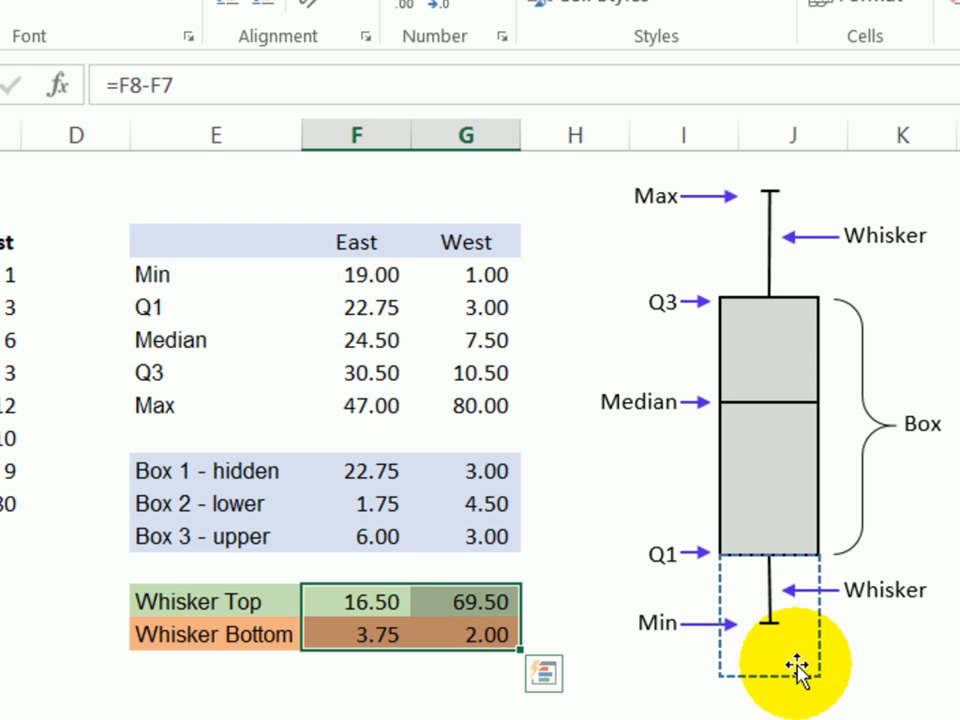
{"action": "mouse_move", "coordinate": [378, 284]}
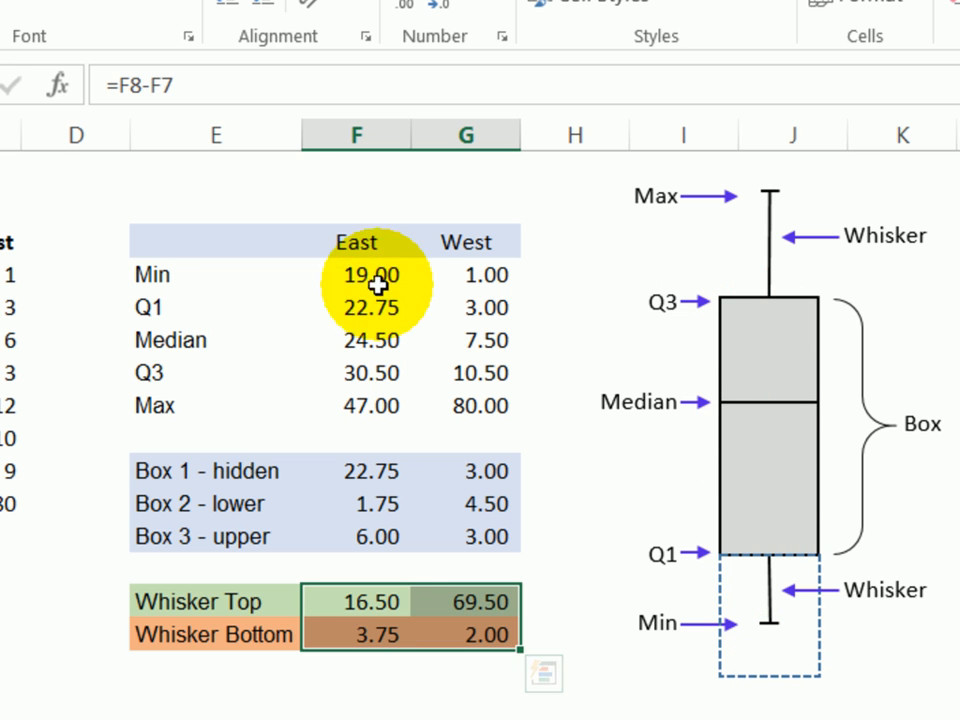
{"action": "mouse_move", "coordinate": [156, 242]}
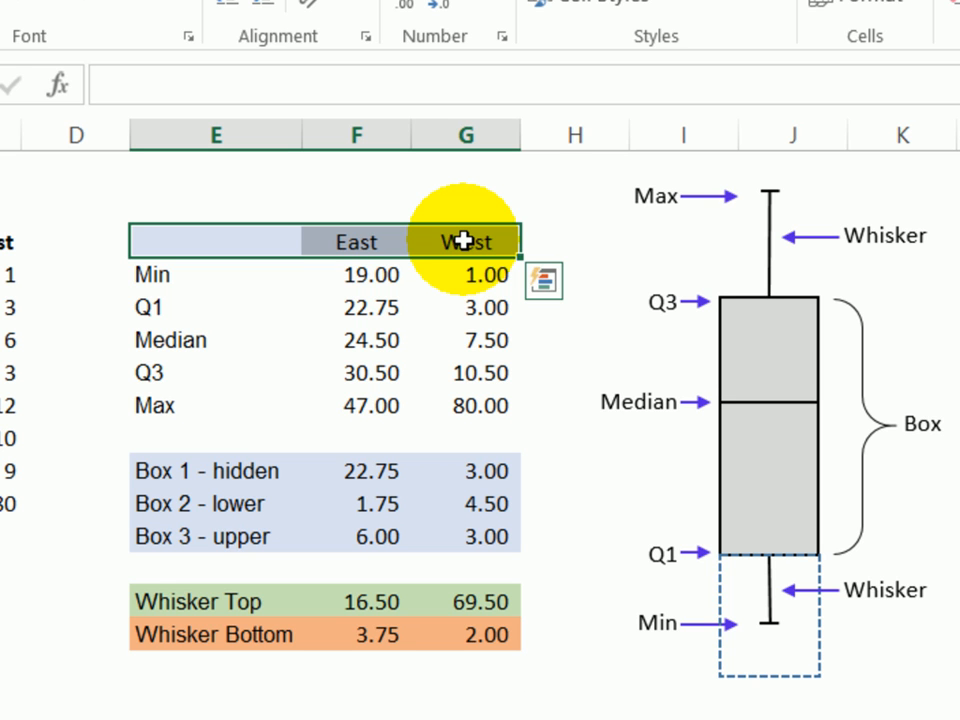
{"action": "mouse_move", "coordinate": [144, 472]}
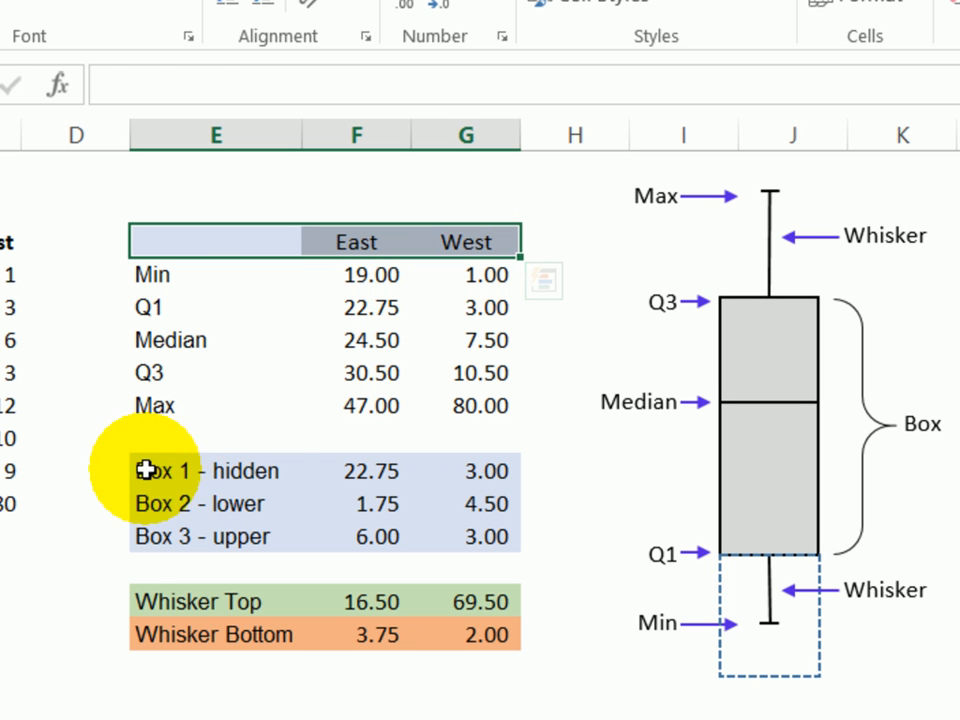
Select E3:G3 plus the three Box rows E10:G12 as the chart data
{"action": "left_click", "coordinate": [212, 472]}
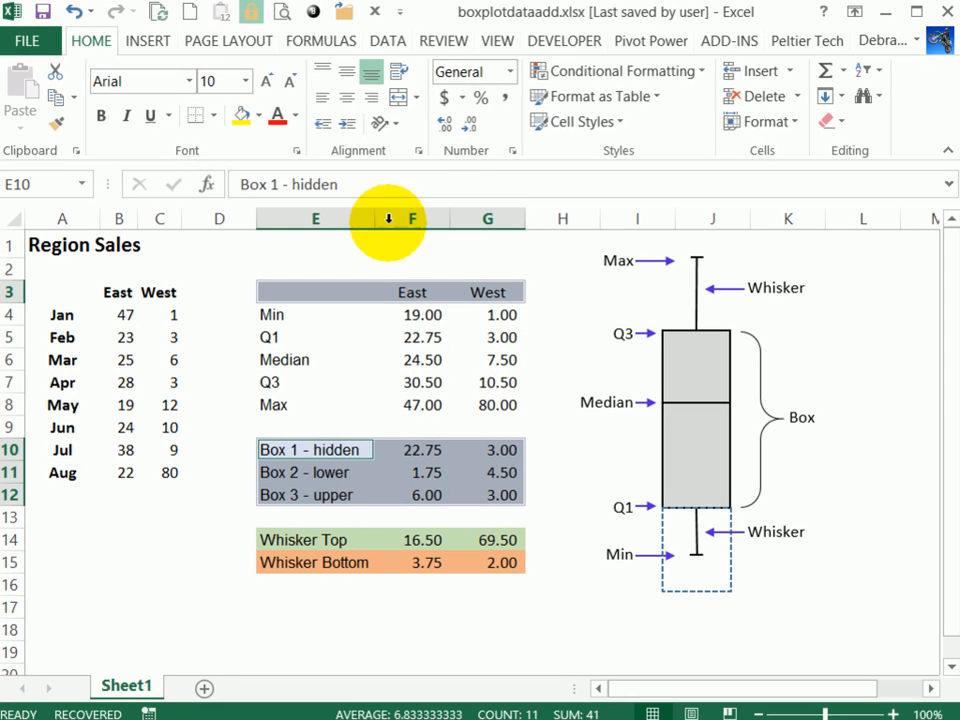
{"action": "left_click", "coordinate": [148, 40]}
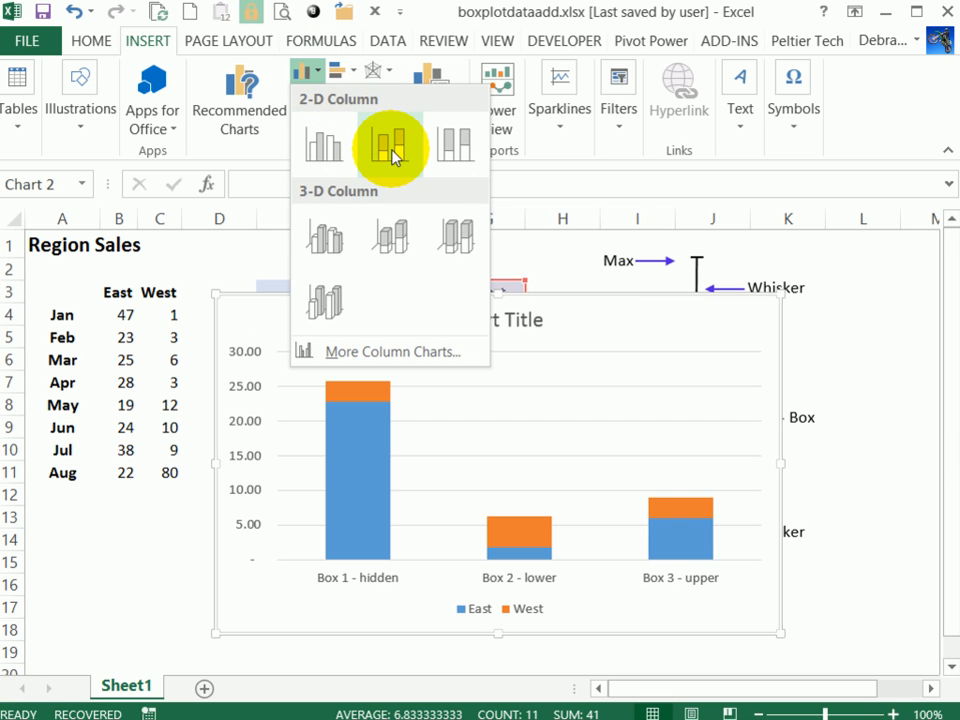
Insert a stacked column chart and switch row/column so East and West each form one column
{"action": "left_click", "coordinate": [390, 144]}
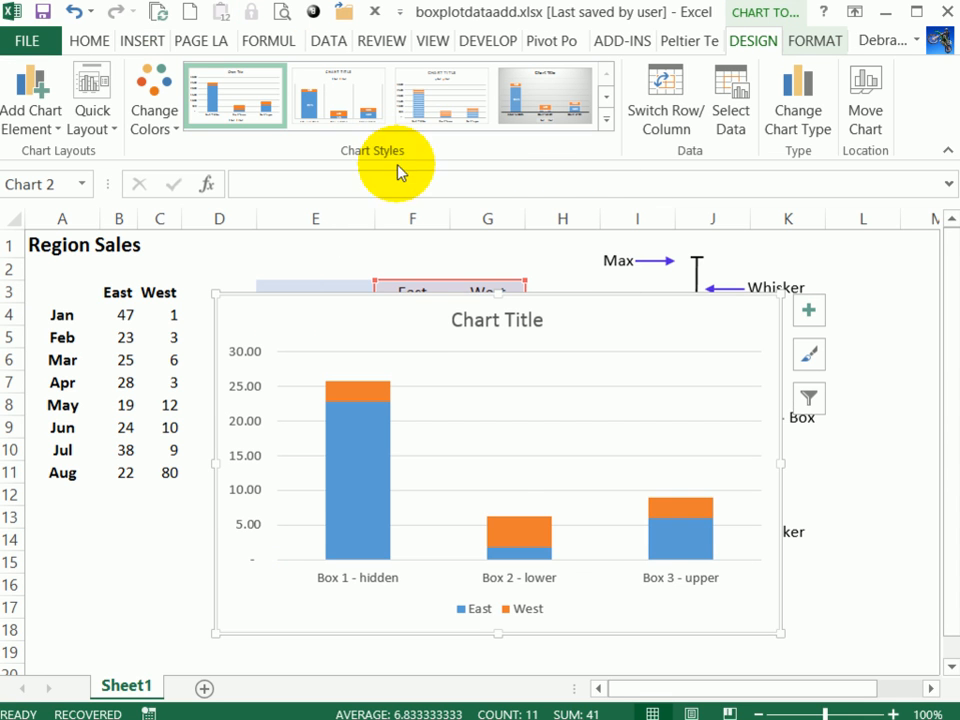
{"action": "mouse_move", "coordinate": [390, 584]}
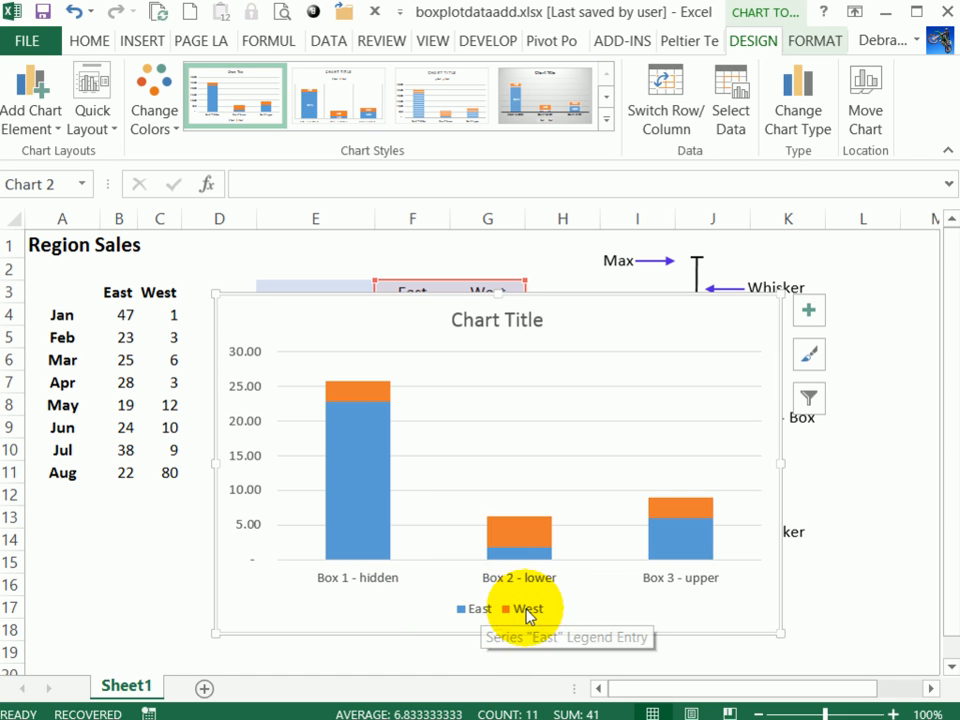
{"action": "left_click", "coordinate": [664, 100]}
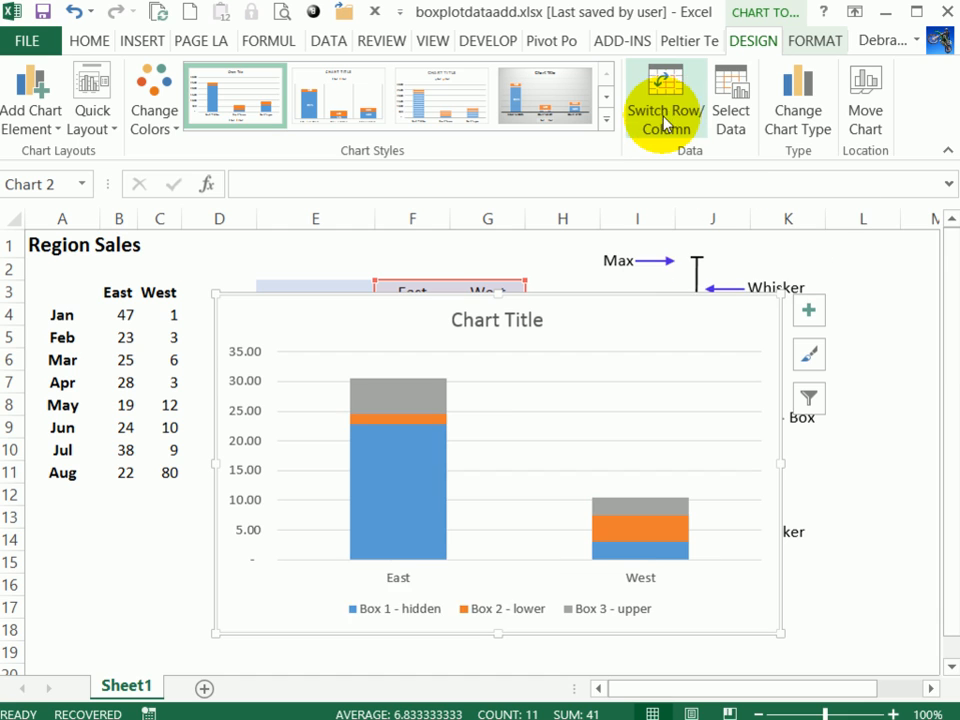
{"action": "mouse_move", "coordinate": [628, 592]}
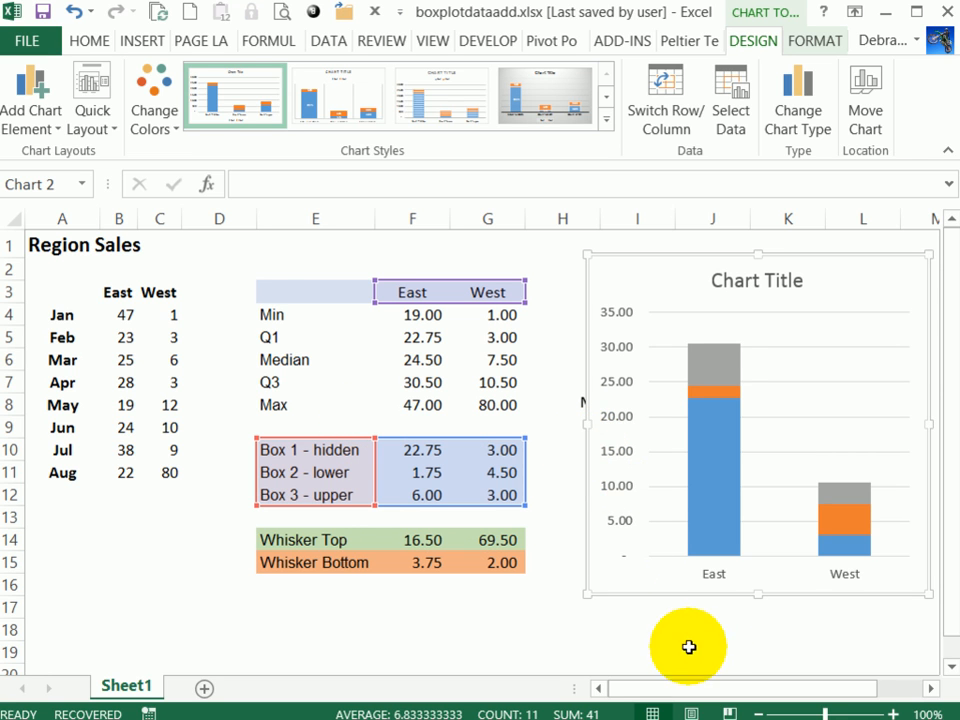
{"action": "mouse_move", "coordinate": [712, 316]}
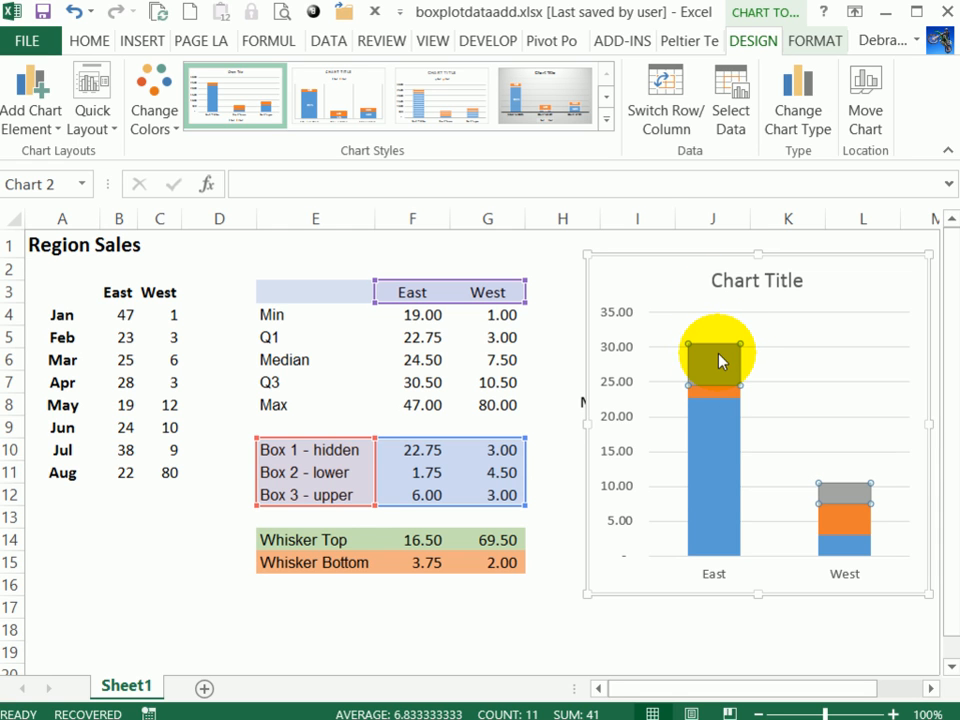
Add plus-direction custom error bars to Box 3 - upper using Whisker Top values F14:G14
{"action": "left_click", "coordinate": [714, 364]}
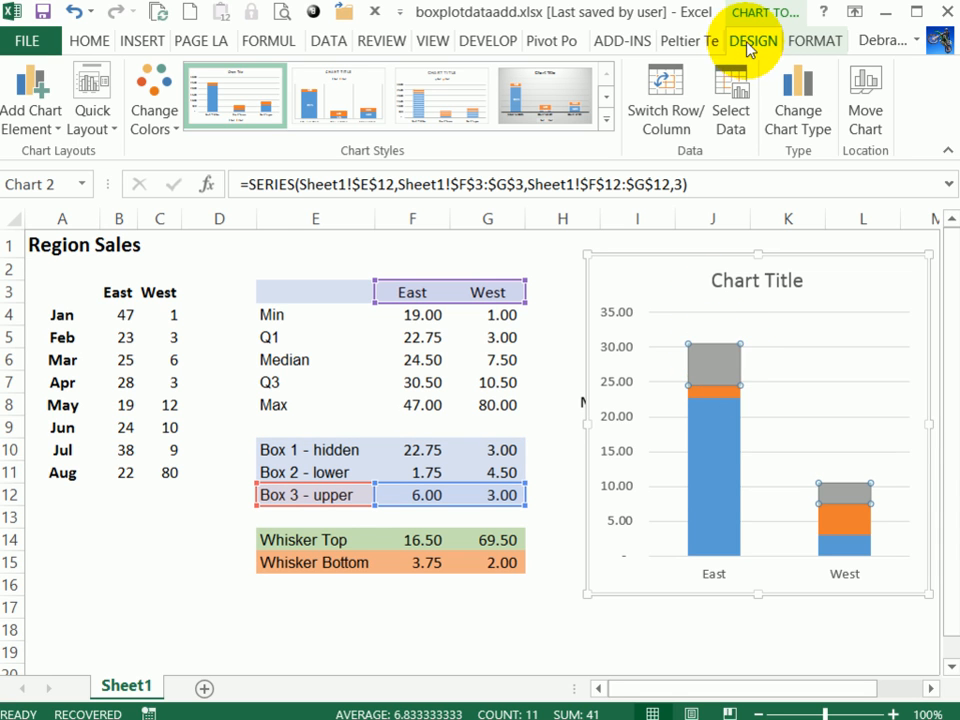
{"action": "mouse_move", "coordinate": [32, 100]}
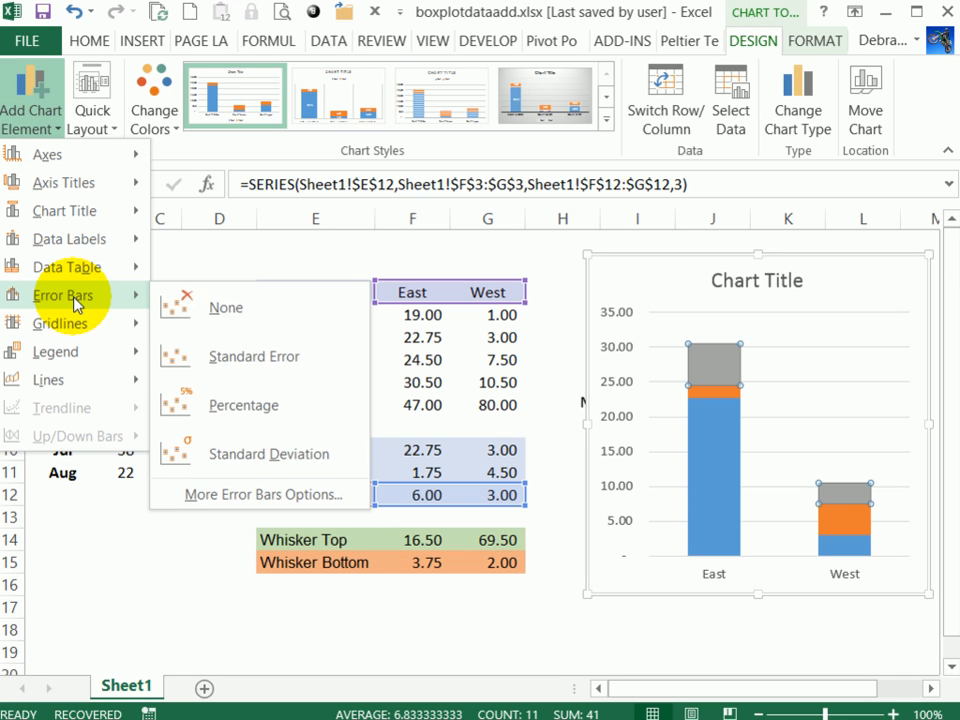
{"action": "mouse_move", "coordinate": [236, 494]}
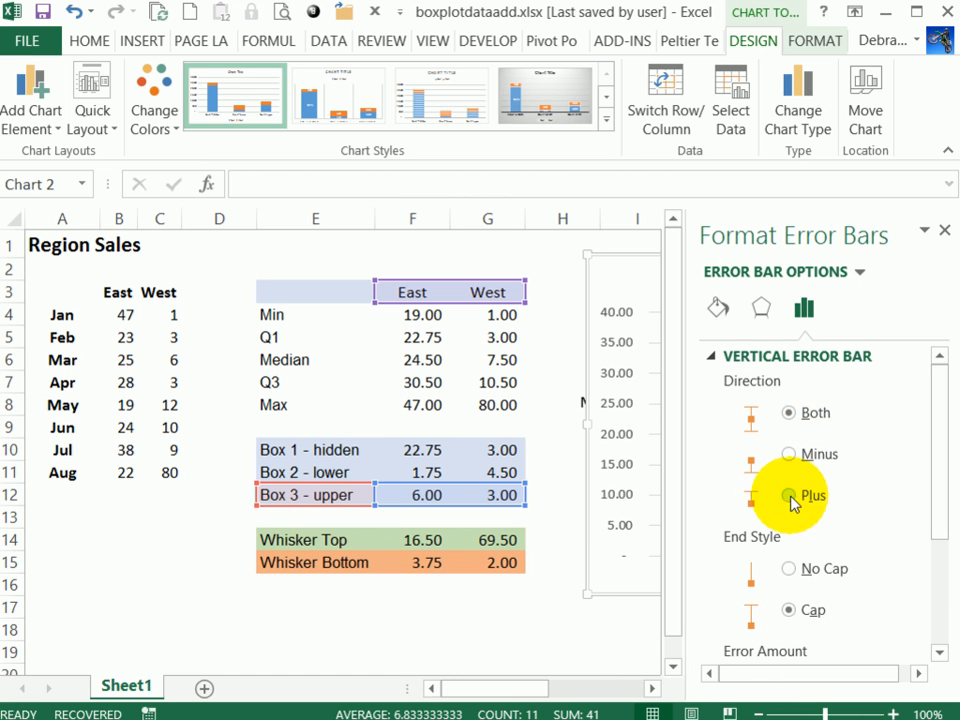
{"action": "left_click", "coordinate": [788, 496]}
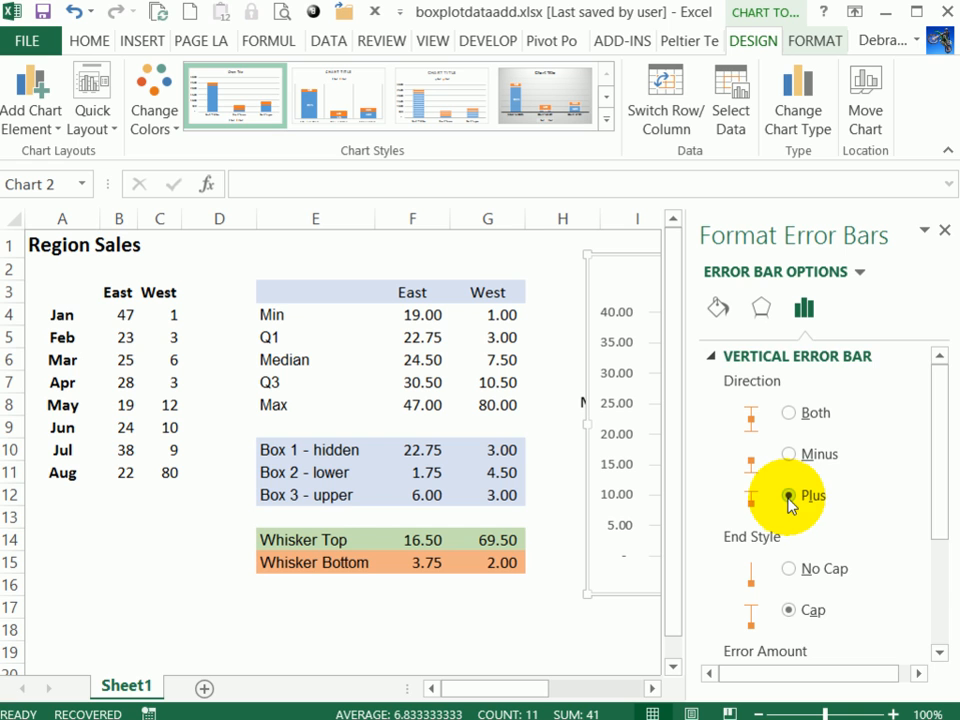
{"action": "scroll", "scroll_direction": "down", "scroll_amount": 3}
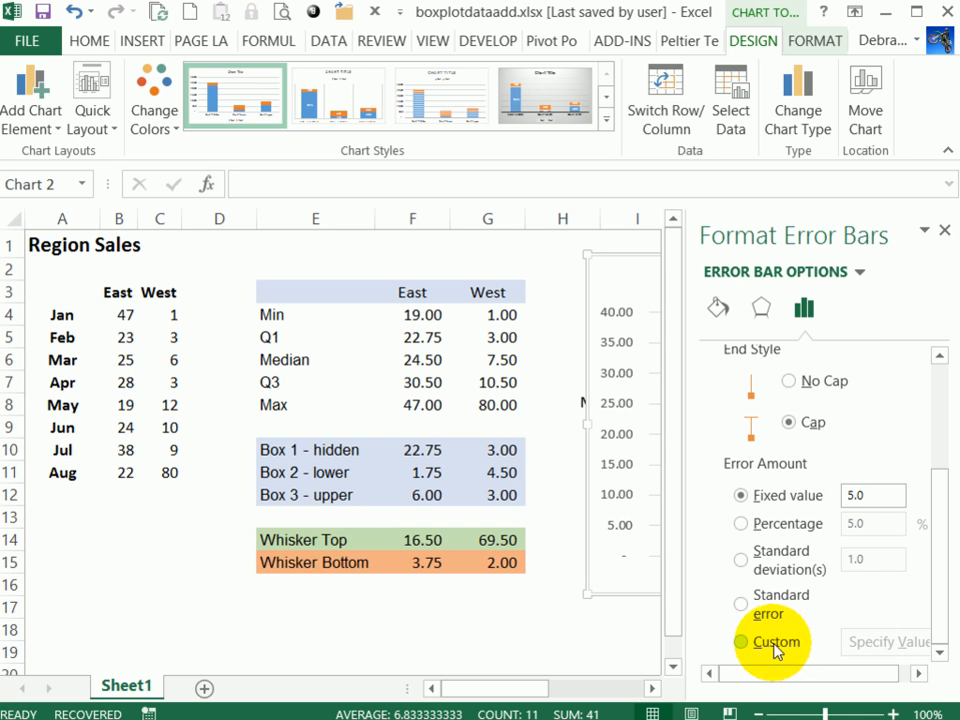
{"action": "left_click", "coordinate": [740, 640]}
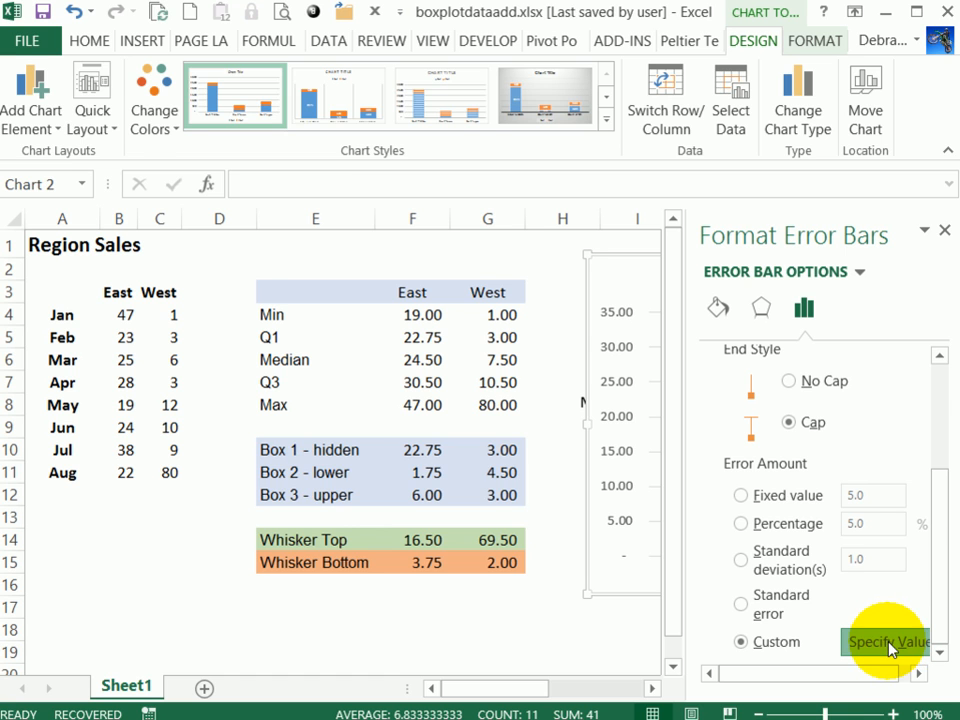
{"action": "left_click", "coordinate": [888, 640]}
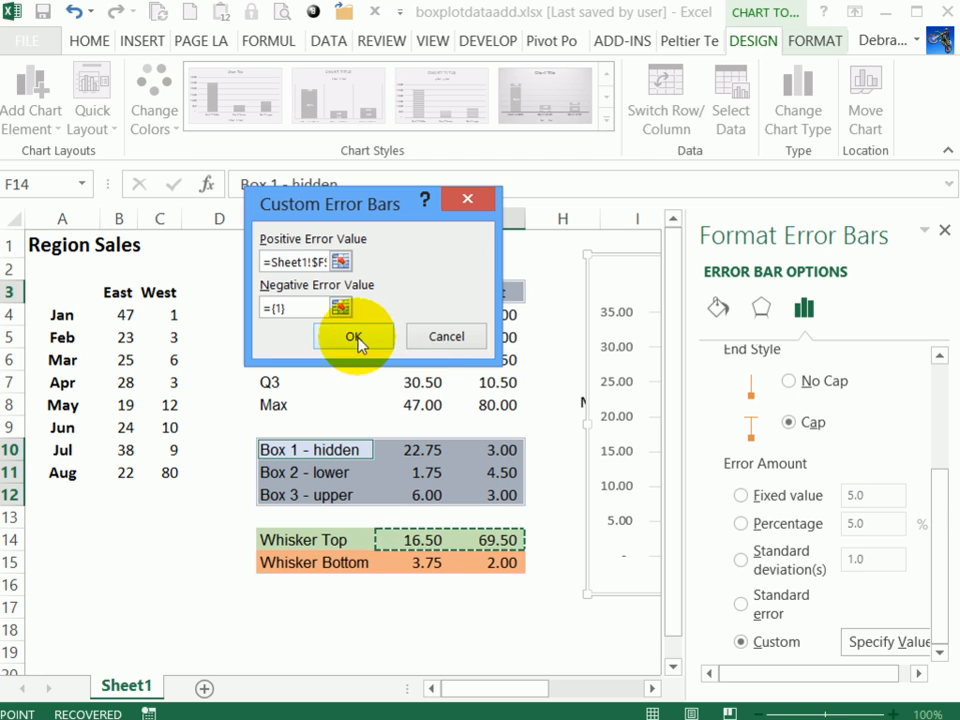
{"action": "left_click", "coordinate": [352, 336]}
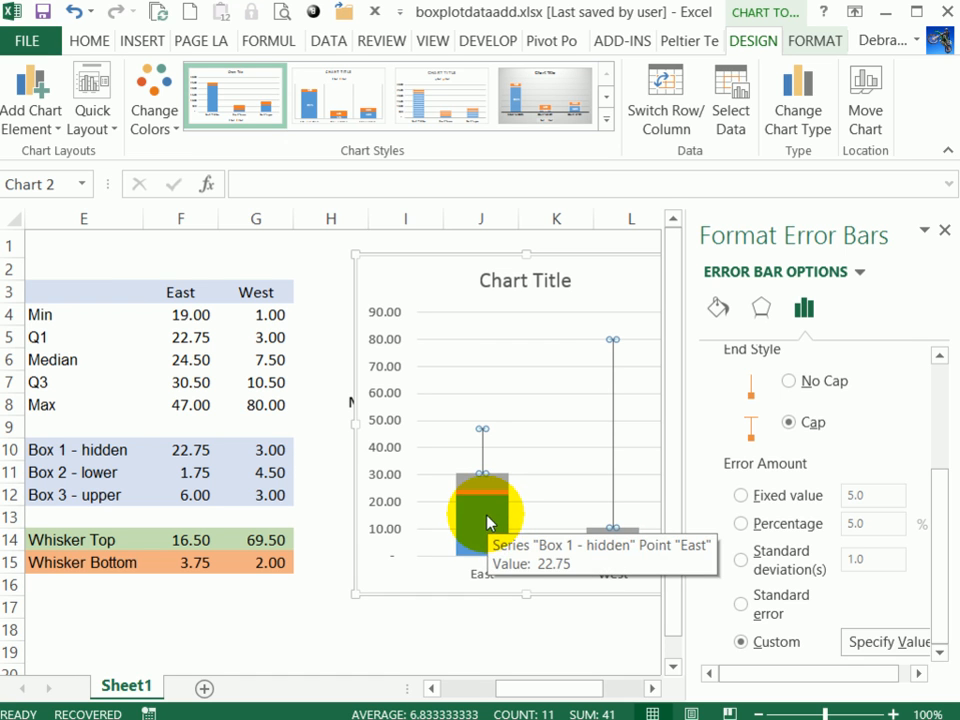
Add minus-direction error bars to the hidden Box 1 series via More Error Bar Options
{"action": "left_click", "coordinate": [486, 500]}
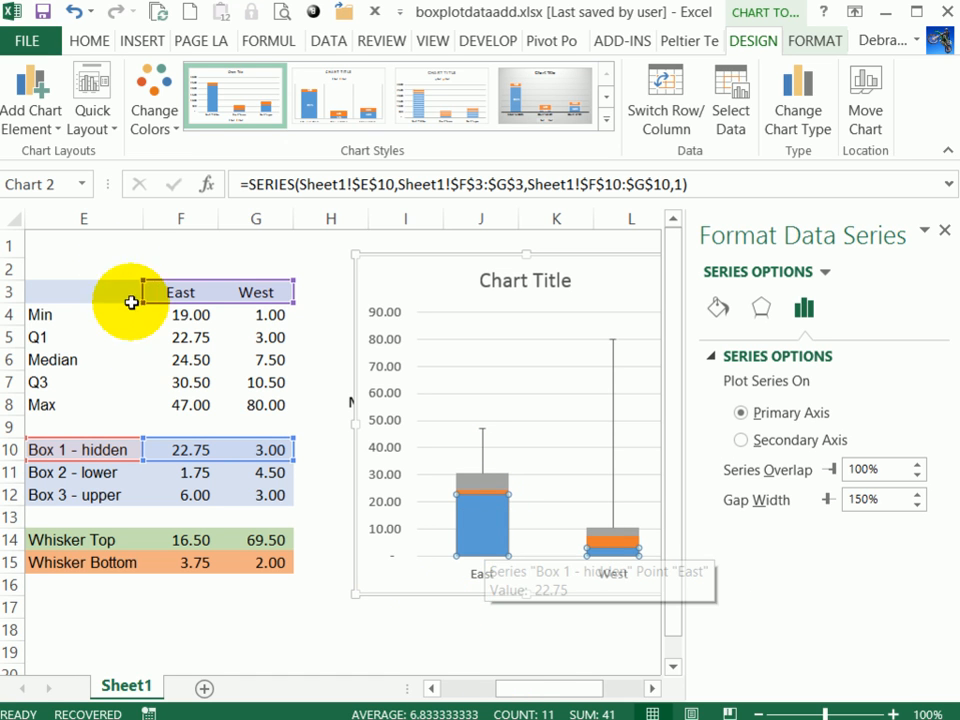
{"action": "left_click", "coordinate": [32, 100]}
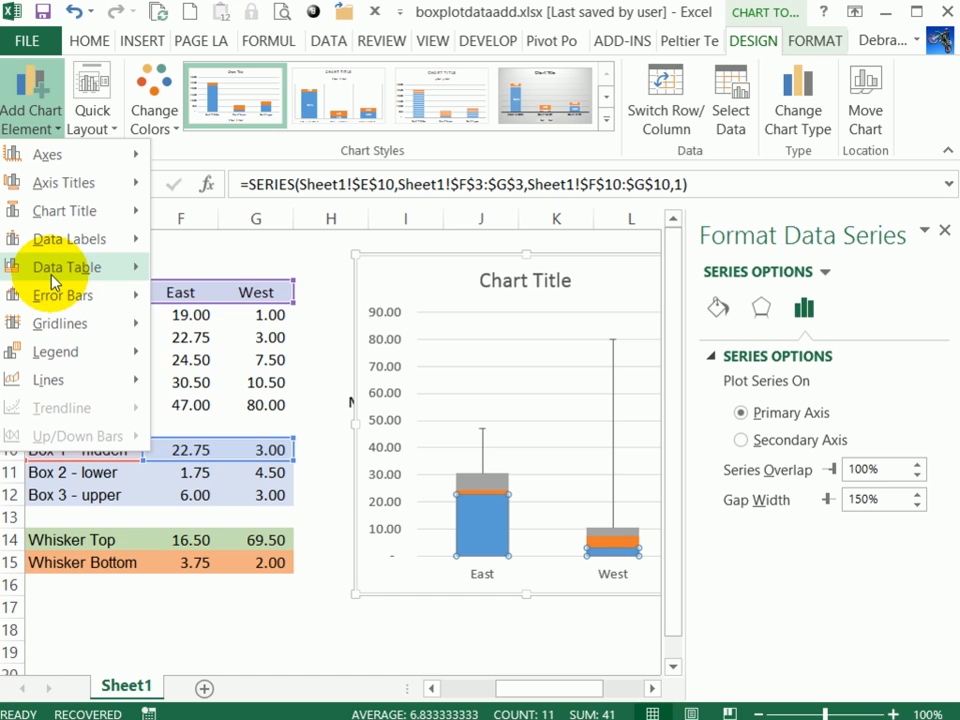
{"action": "left_click", "coordinate": [62, 296]}
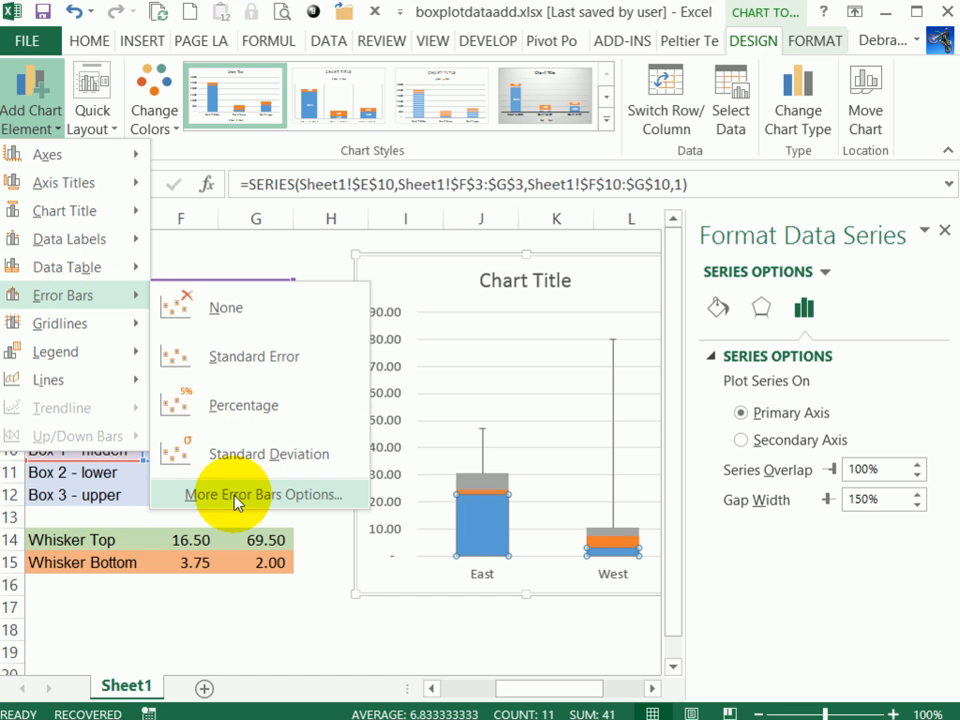
{"action": "left_click", "coordinate": [260, 494]}
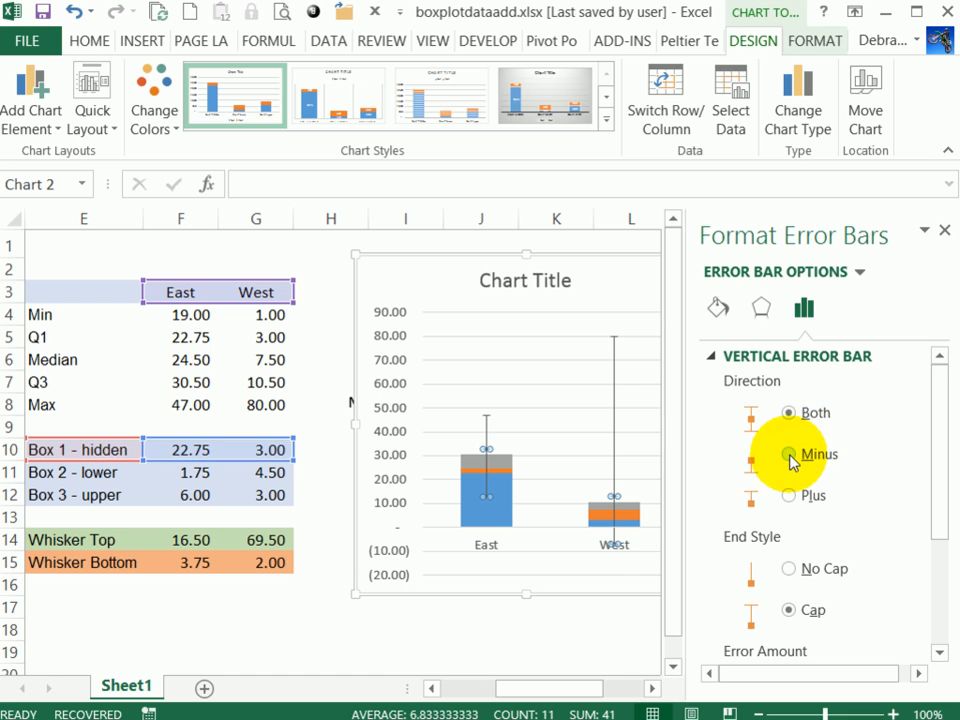
{"action": "left_click", "coordinate": [788, 454]}
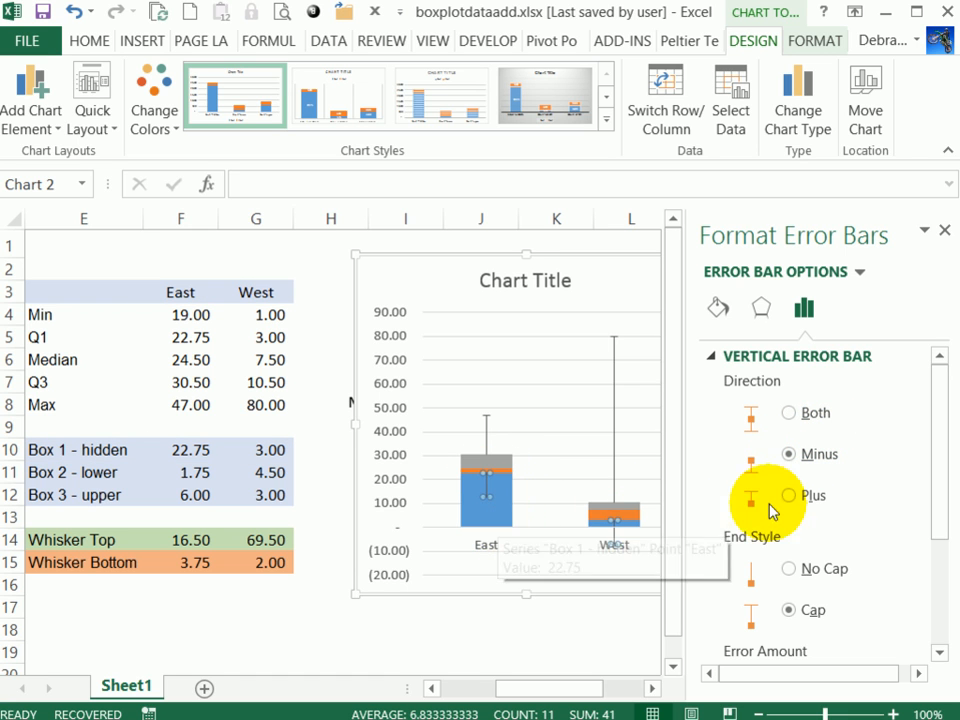
Set the negative error values to the Whisker Bottom cells F15:G15 as custom lengths
{"action": "scroll", "scroll_direction": "down", "scroll_amount": 3}
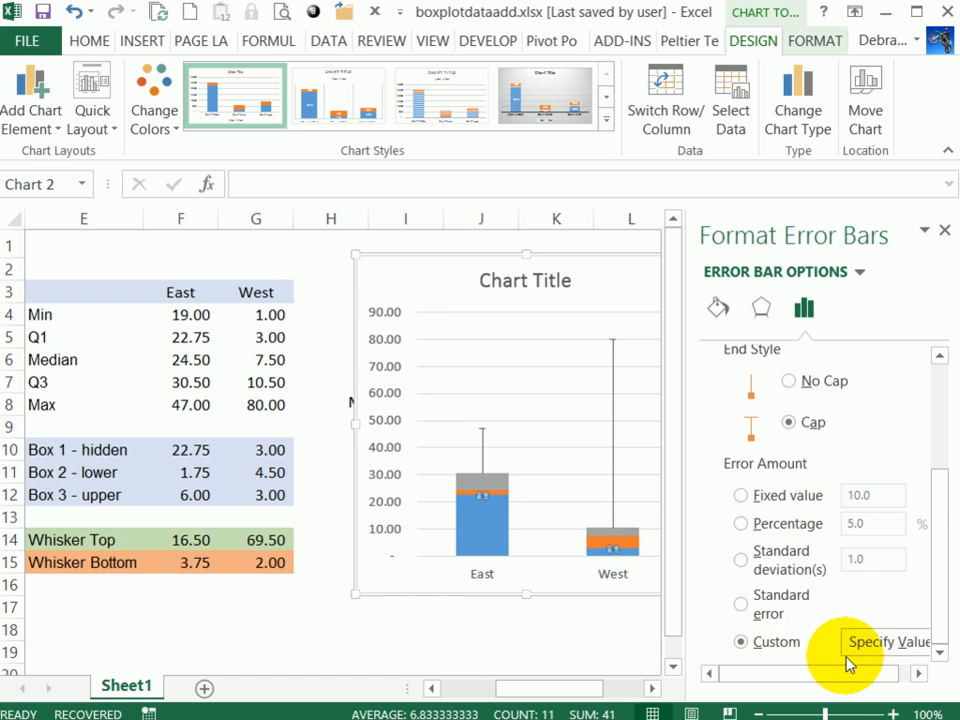
{"action": "left_click", "coordinate": [888, 640]}
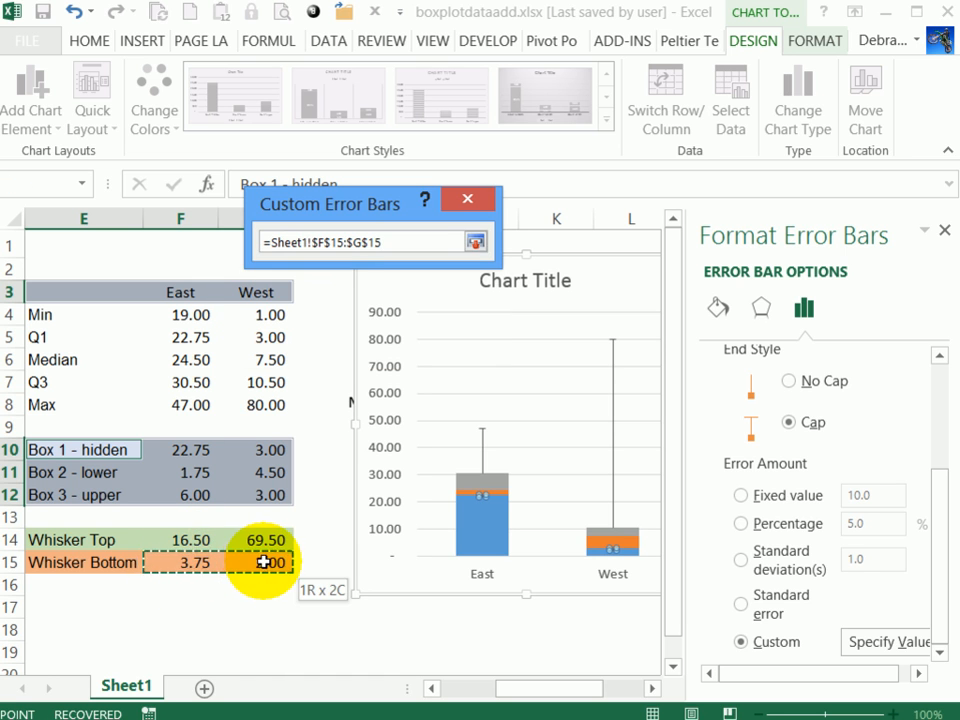
{"action": "left_click", "coordinate": [476, 240]}
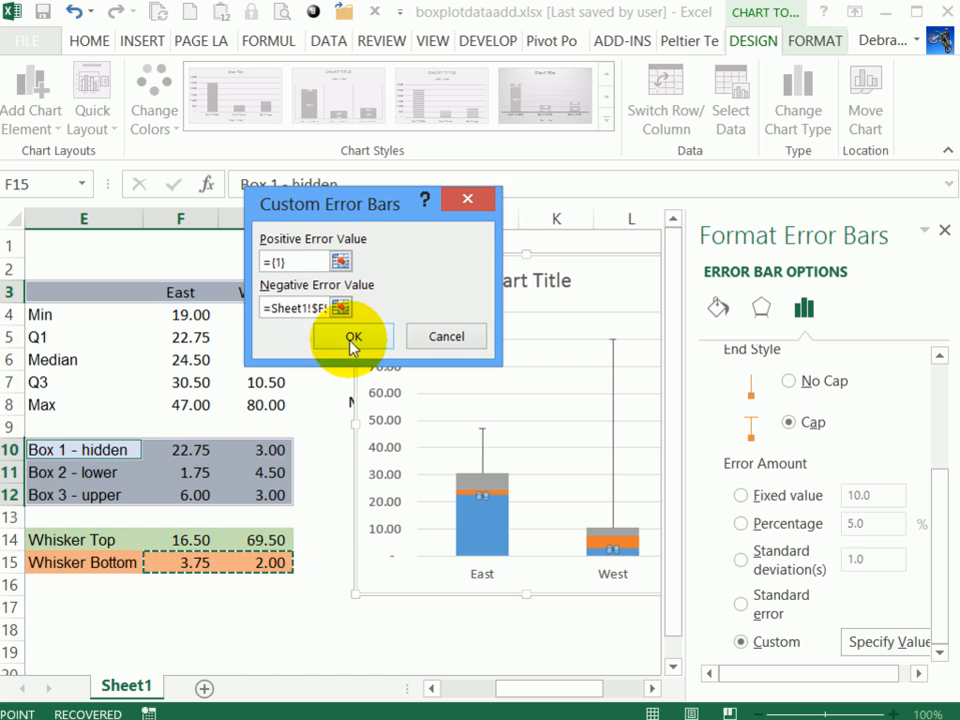
{"action": "left_click", "coordinate": [352, 336]}
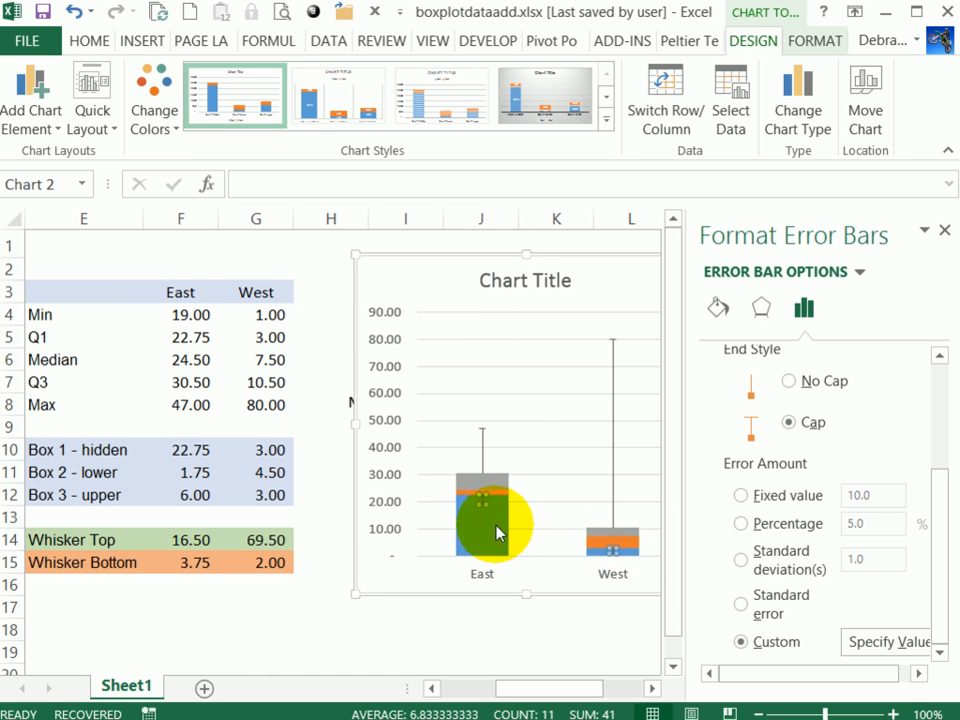
{"action": "left_click", "coordinate": [482, 500]}
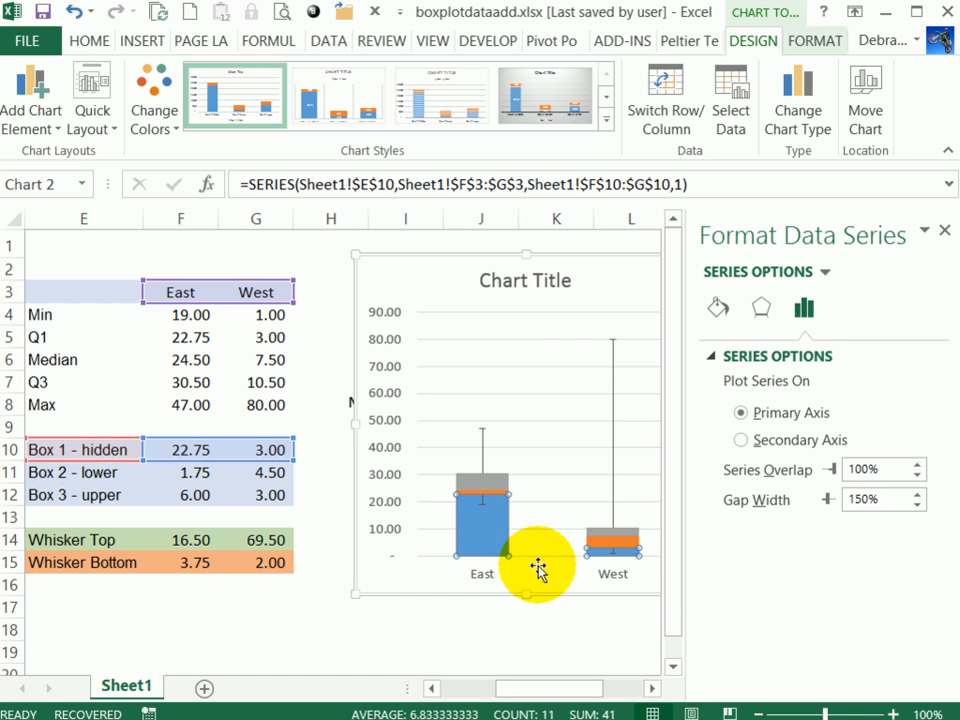
{"action": "mouse_move", "coordinate": [516, 544]}
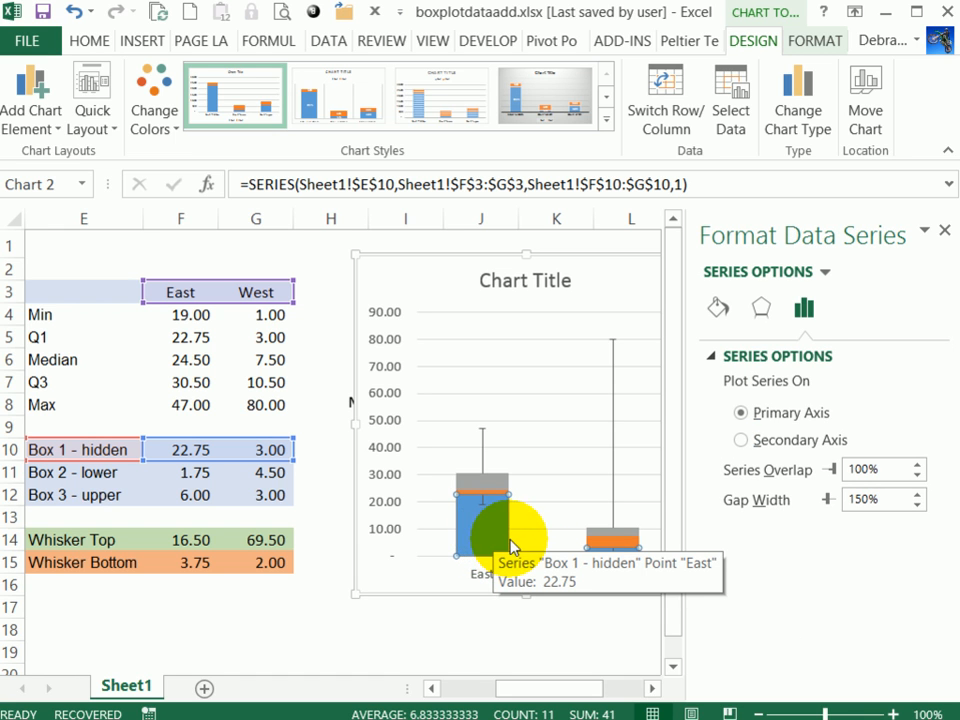
Give the hidden base box No Fill so the boxes float above their whiskers
{"action": "left_click", "coordinate": [664, 100]}
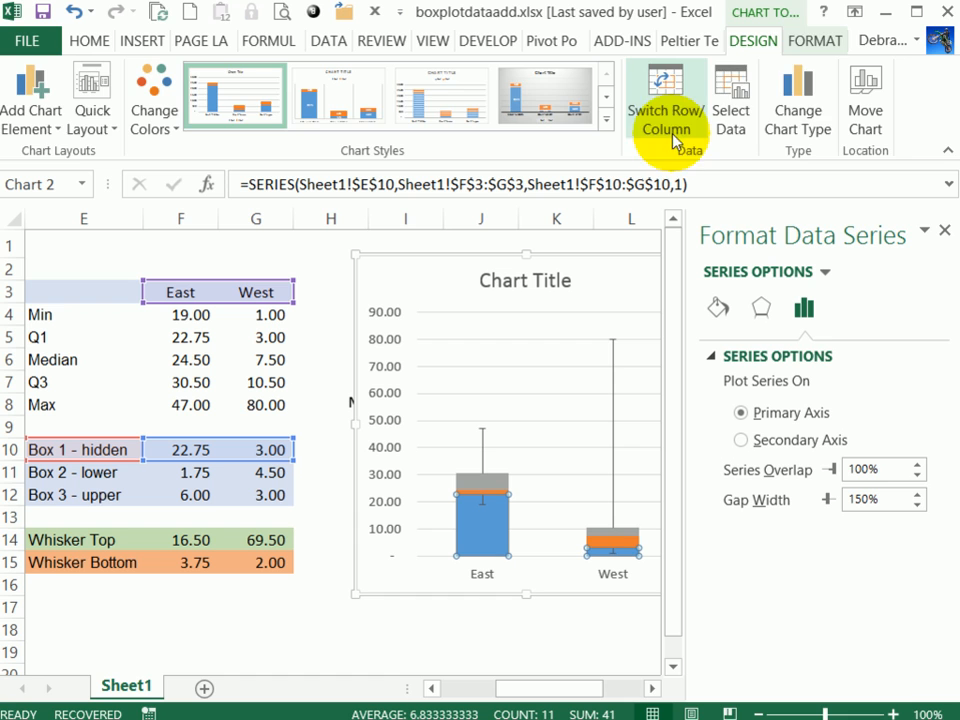
{"action": "left_click", "coordinate": [814, 40]}
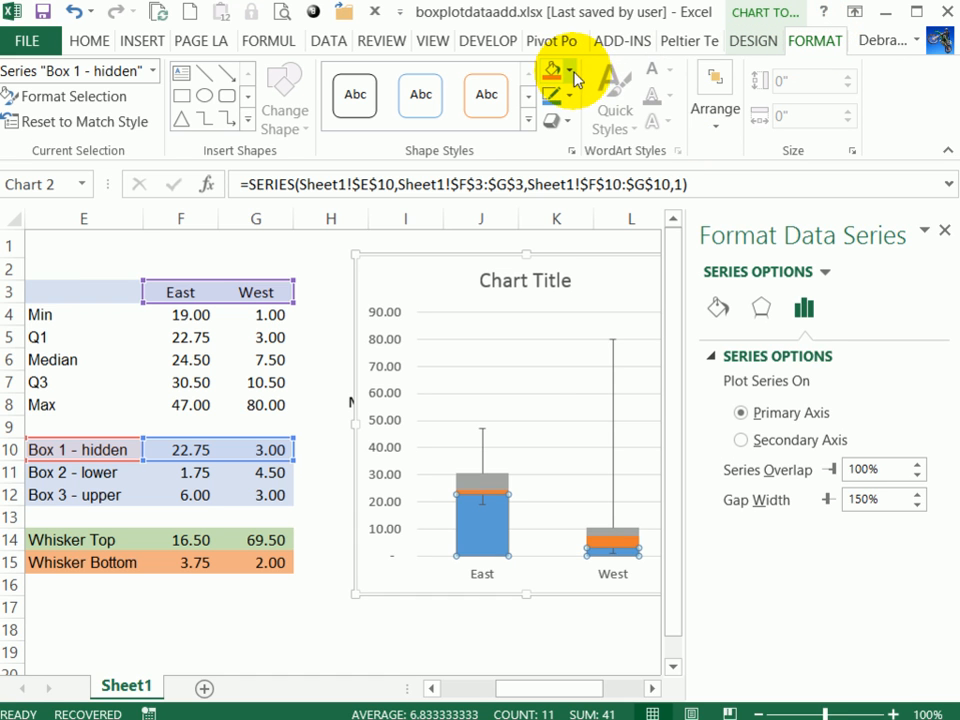
{"action": "left_click", "coordinate": [568, 72]}
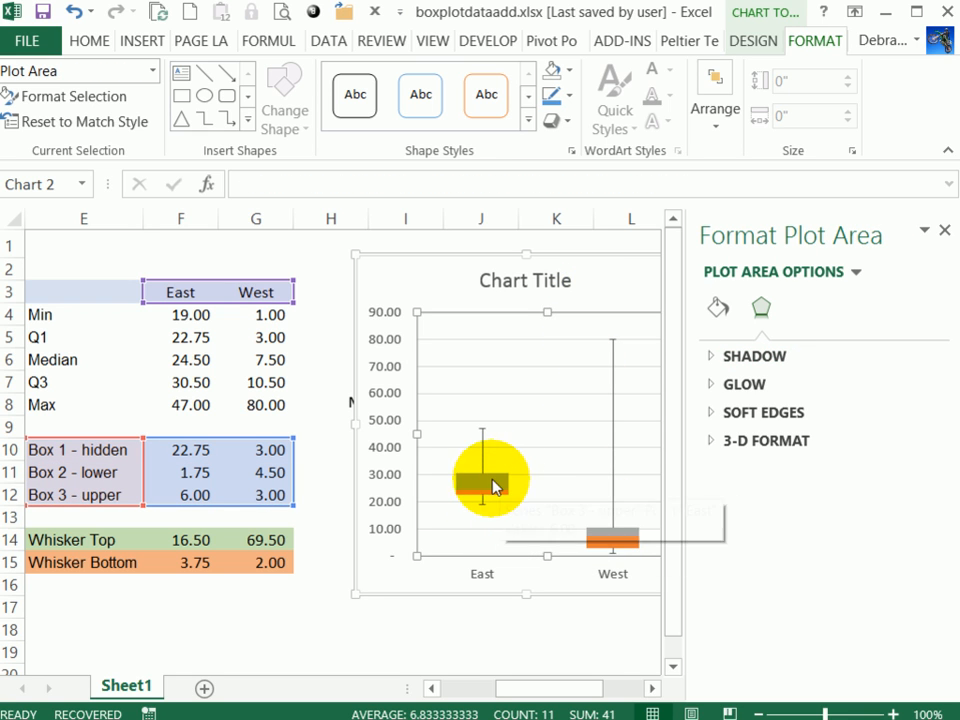
{"action": "mouse_move", "coordinate": [500, 496]}
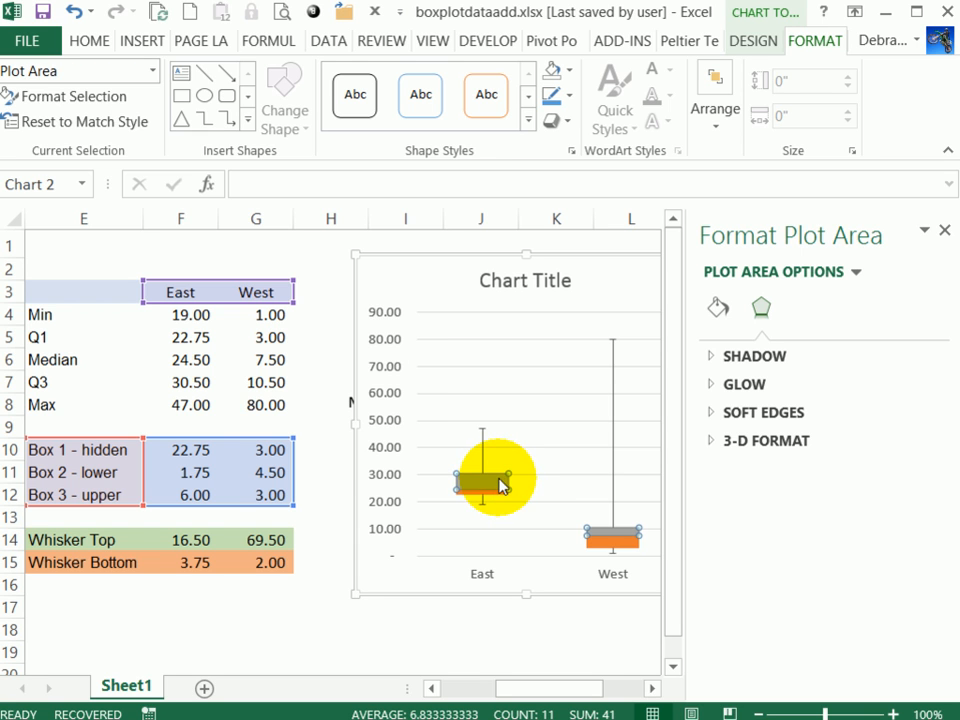
Give the upper and lower box series gray fills with outlines
{"action": "left_click", "coordinate": [490, 482]}
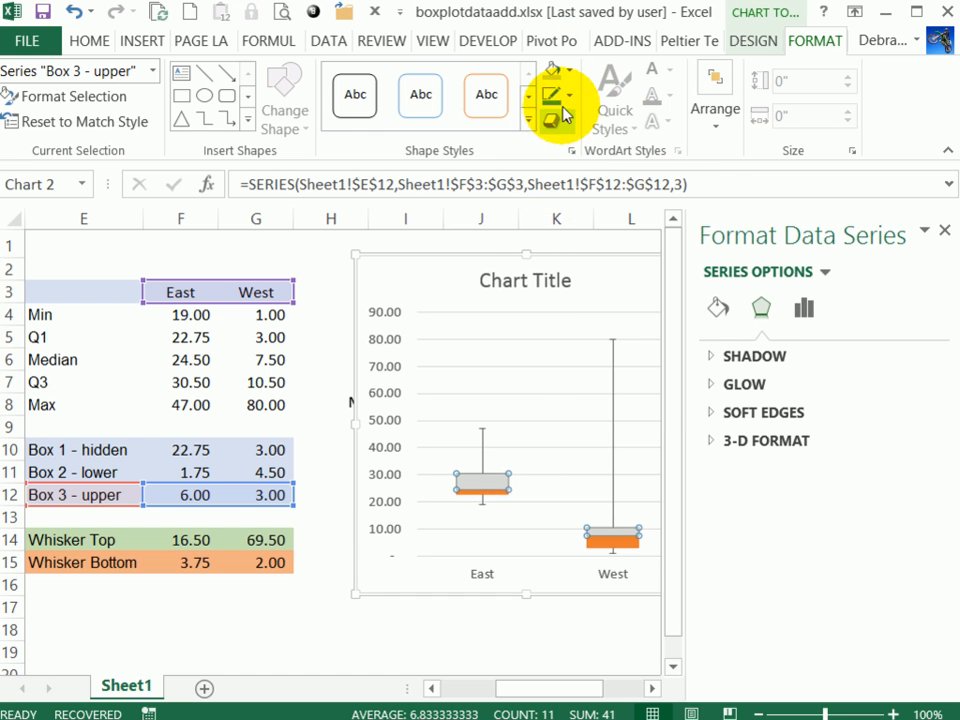
{"action": "left_click", "coordinate": [552, 70]}
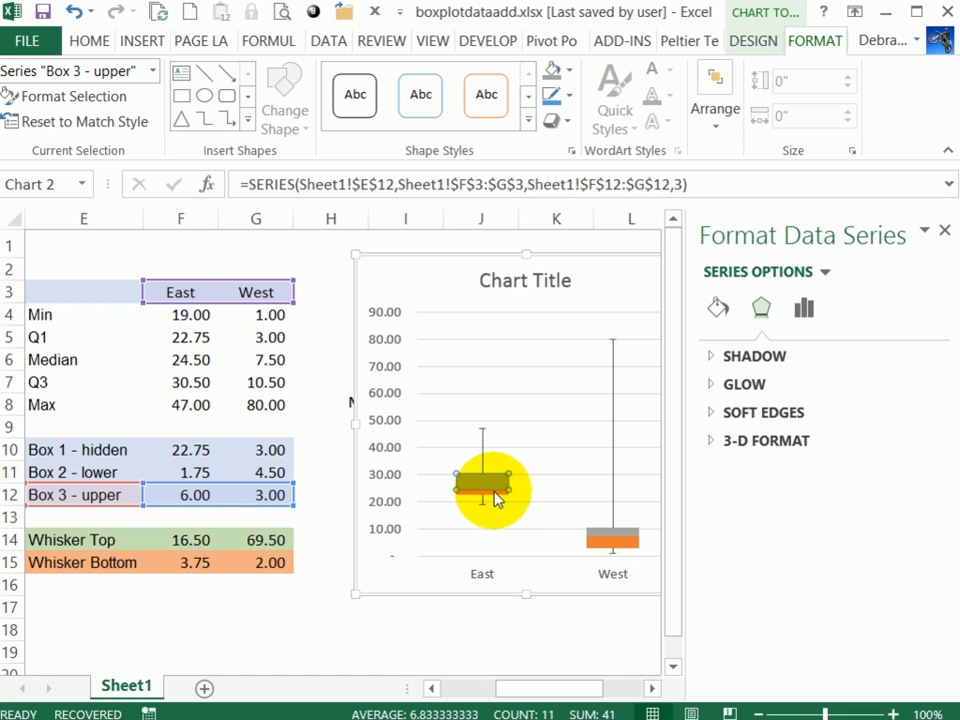
{"action": "left_click", "coordinate": [482, 488]}
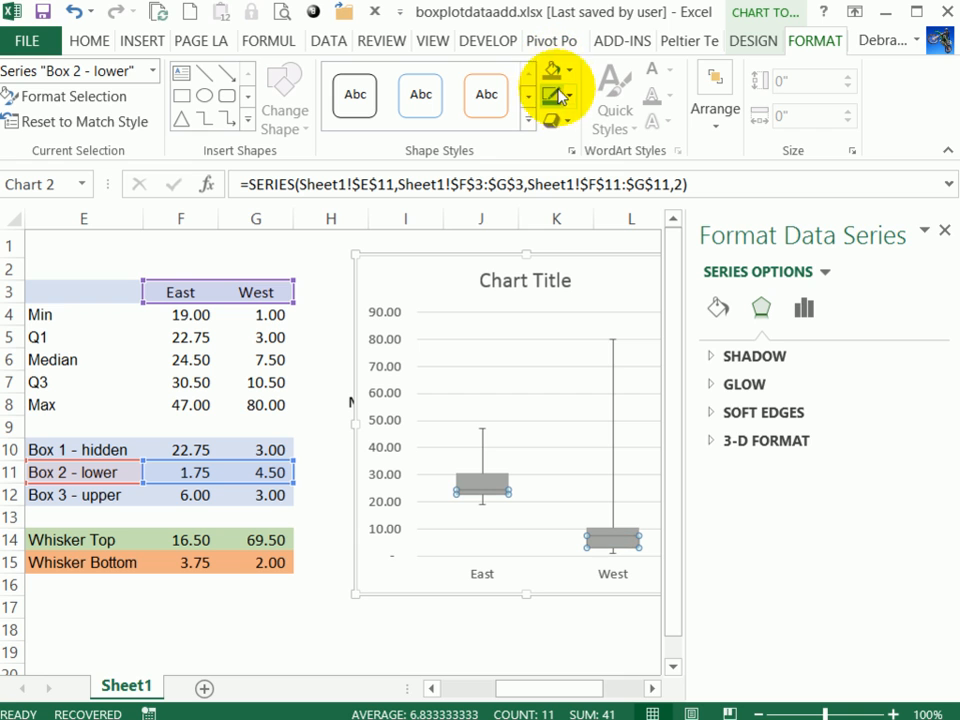
{"action": "mouse_move", "coordinate": [564, 422]}
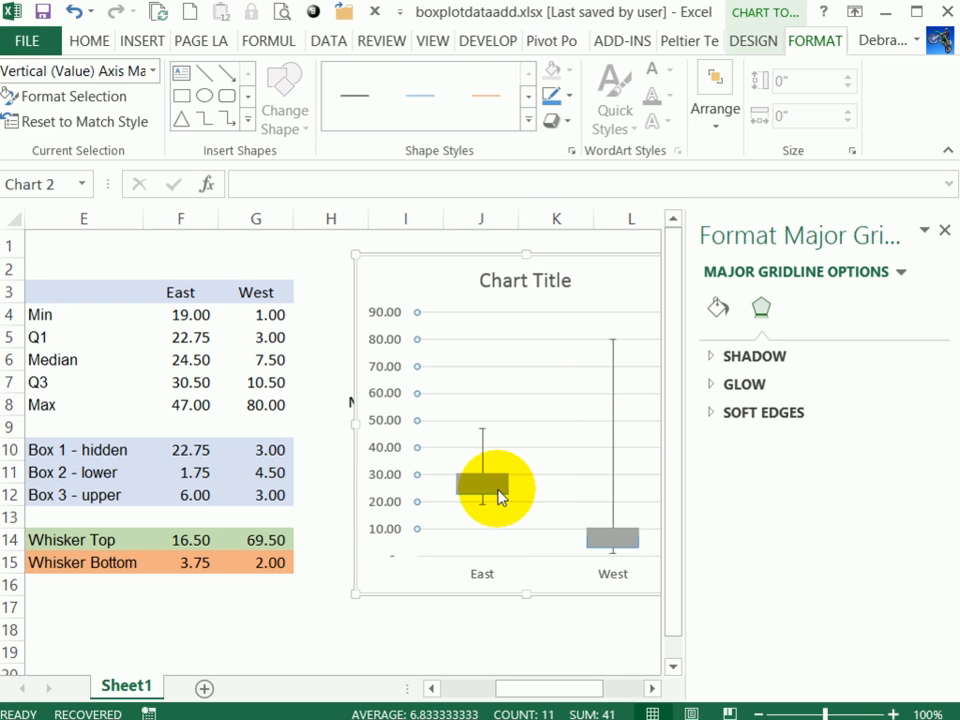
{"action": "mouse_move", "coordinate": [500, 496]}
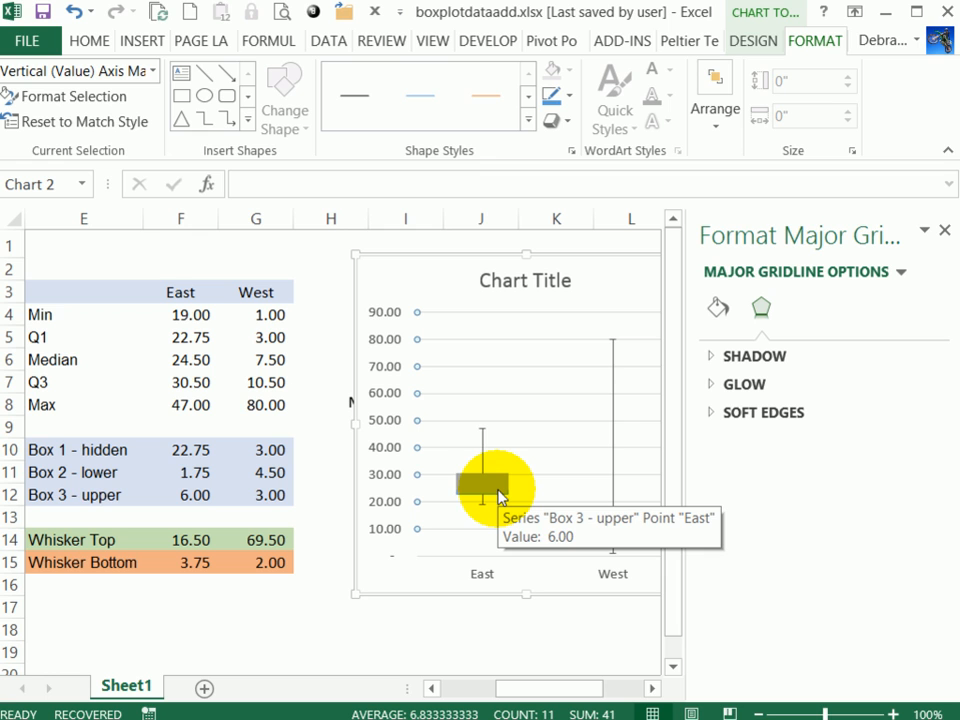
{"action": "mouse_move", "coordinate": [486, 428]}
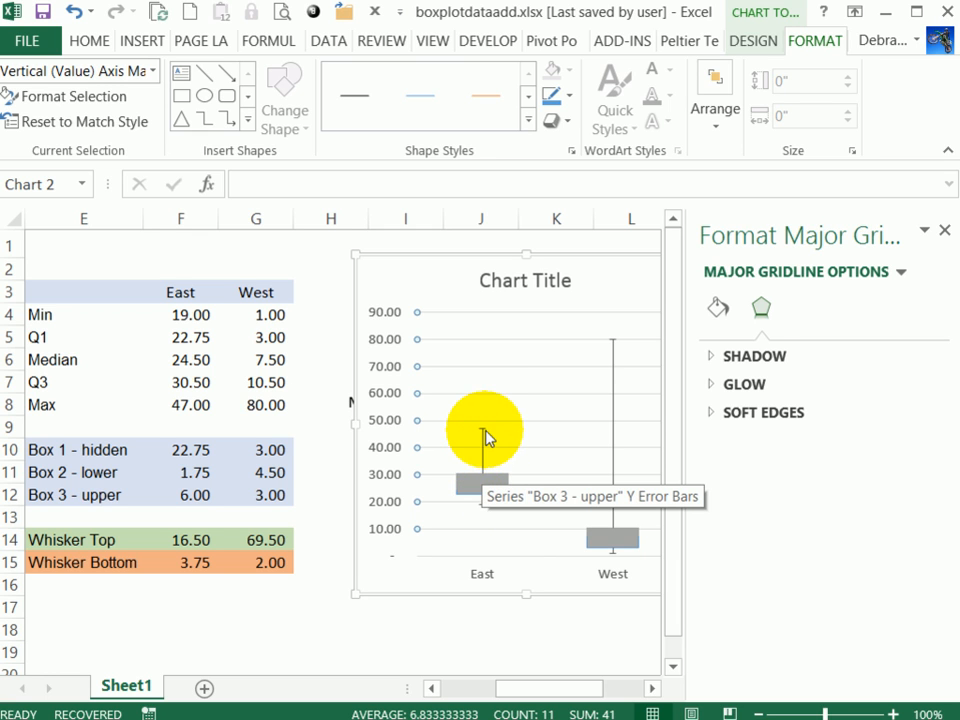